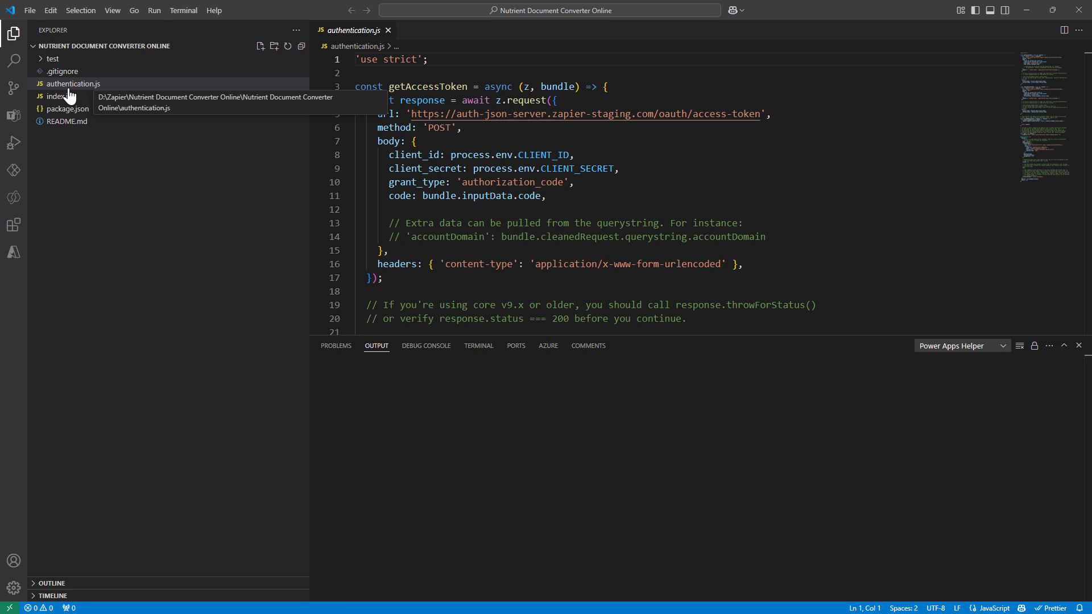
Widen authentication.js and read through getAccessToken, refreshAccessToken and the OAuth config
left_click(52, 59)
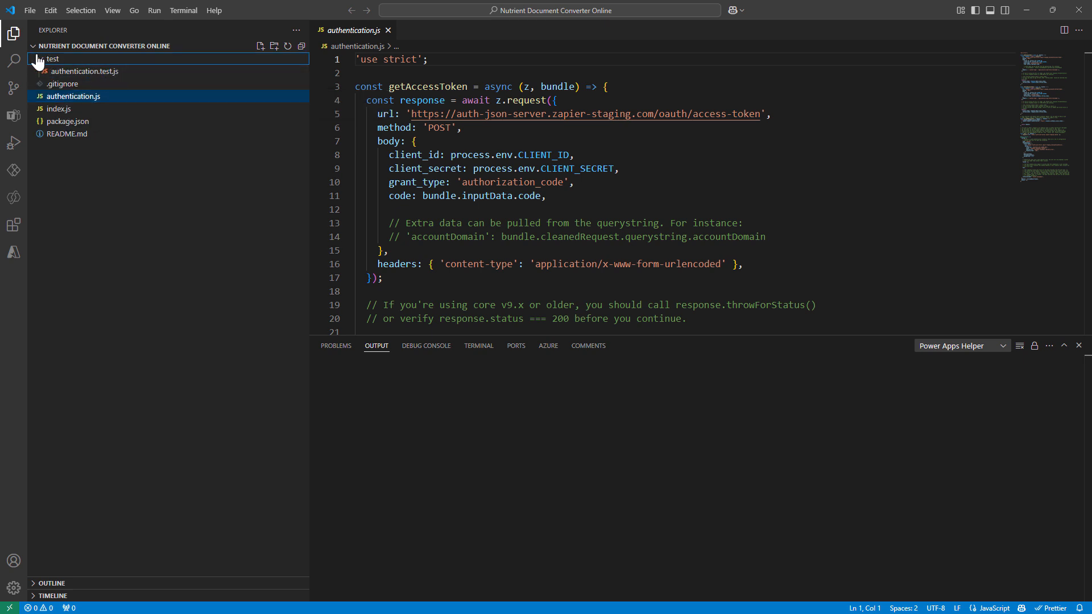
left_click(52, 58)
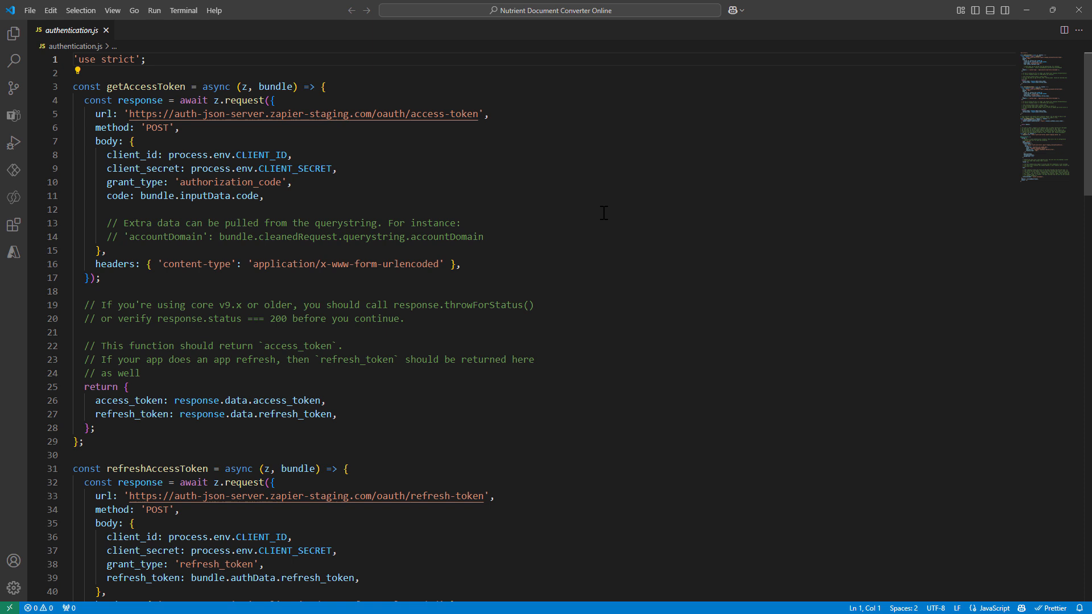
mouse_move(372, 118)
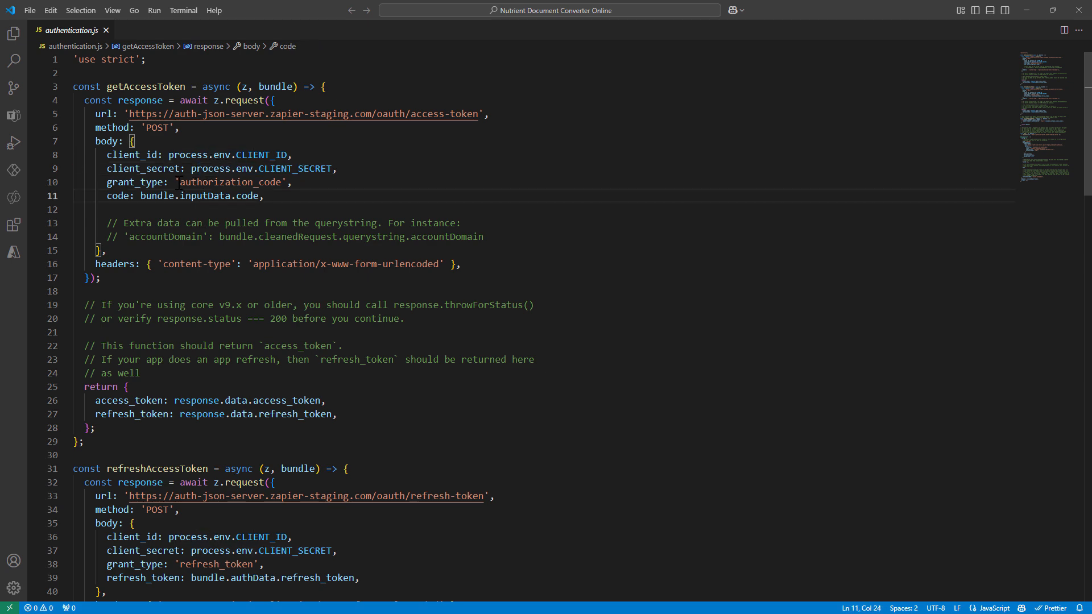
scroll("down", 3)
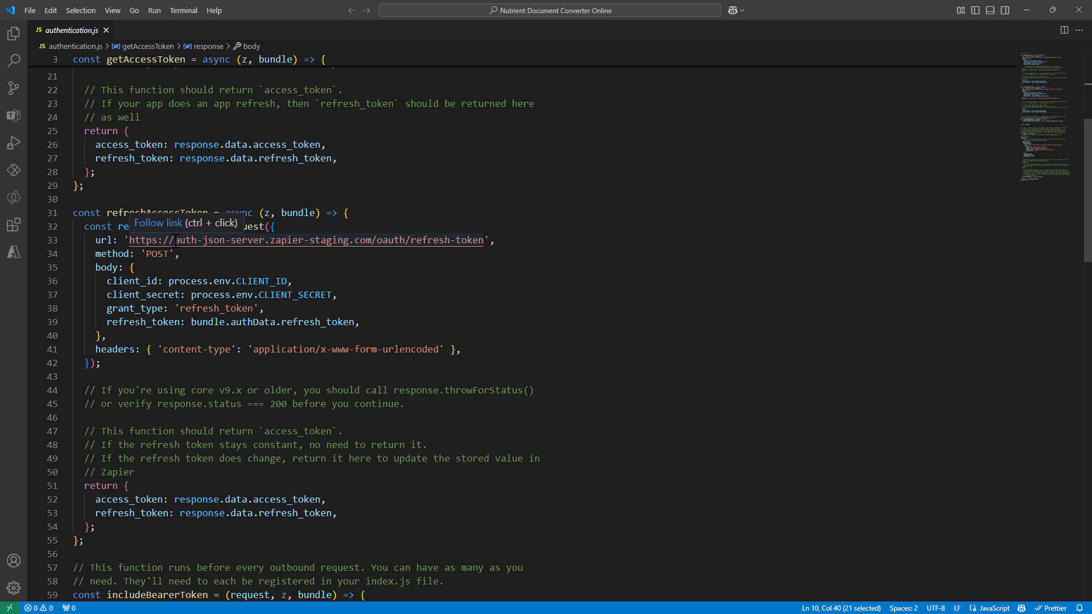
scroll("down", 3)
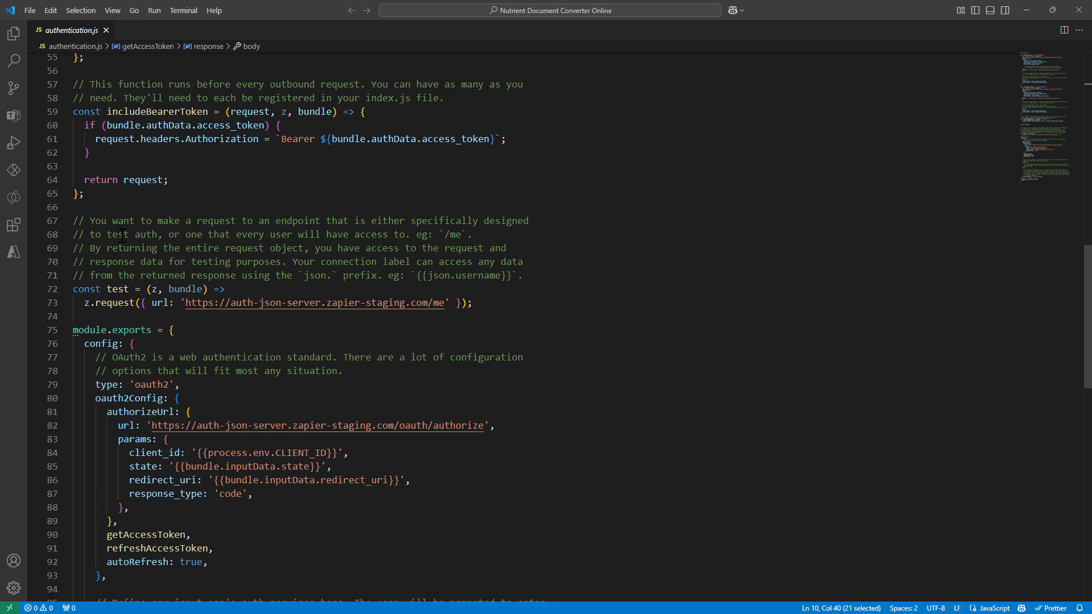
left_click_drag(90, 235, 111, 235)
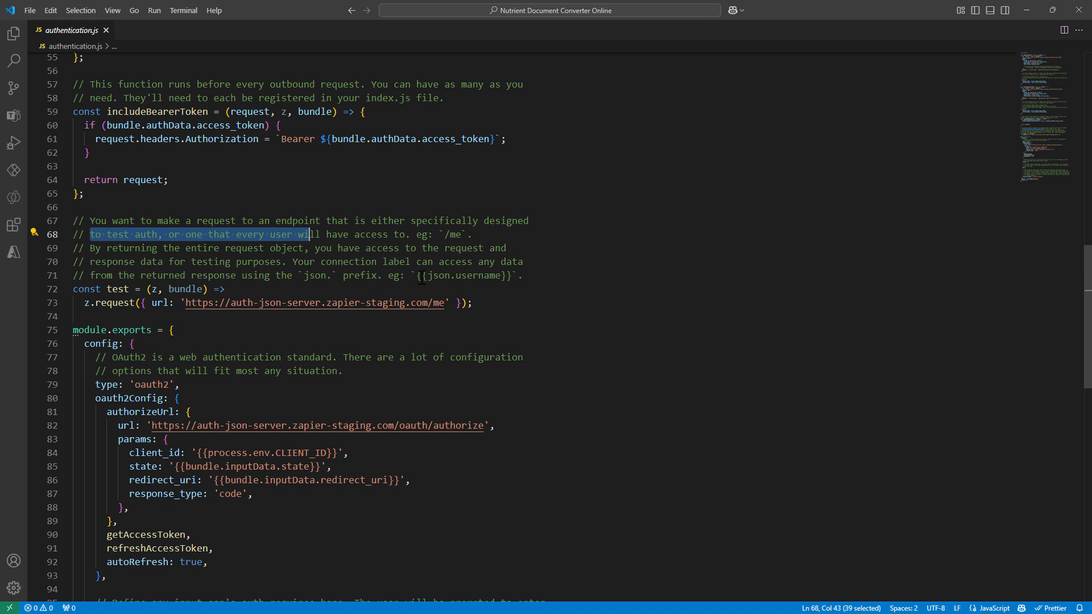
scroll("down", 3)
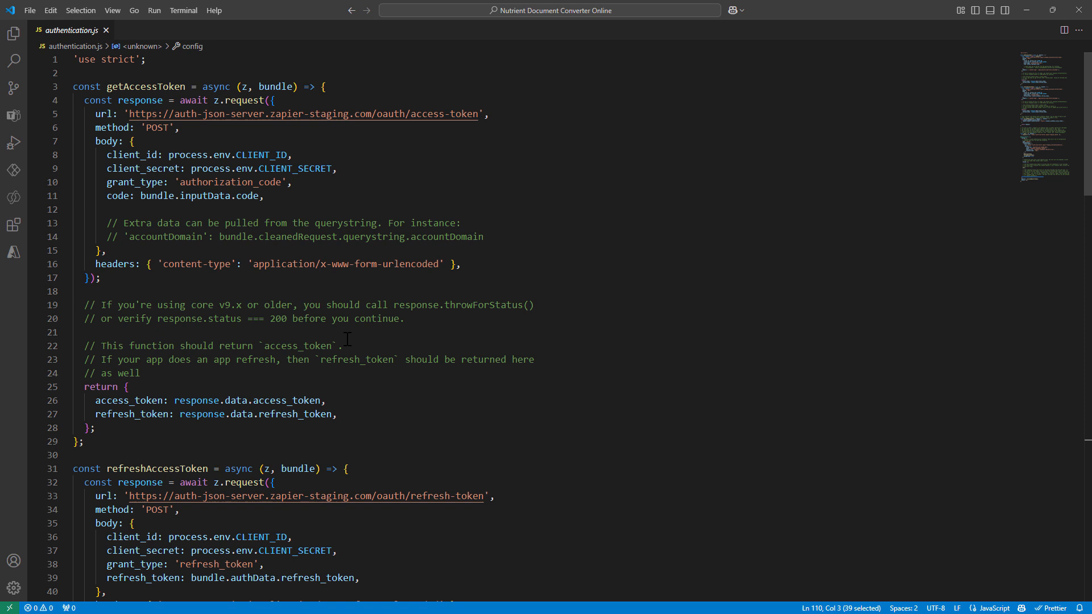
mouse_move(281, 367)
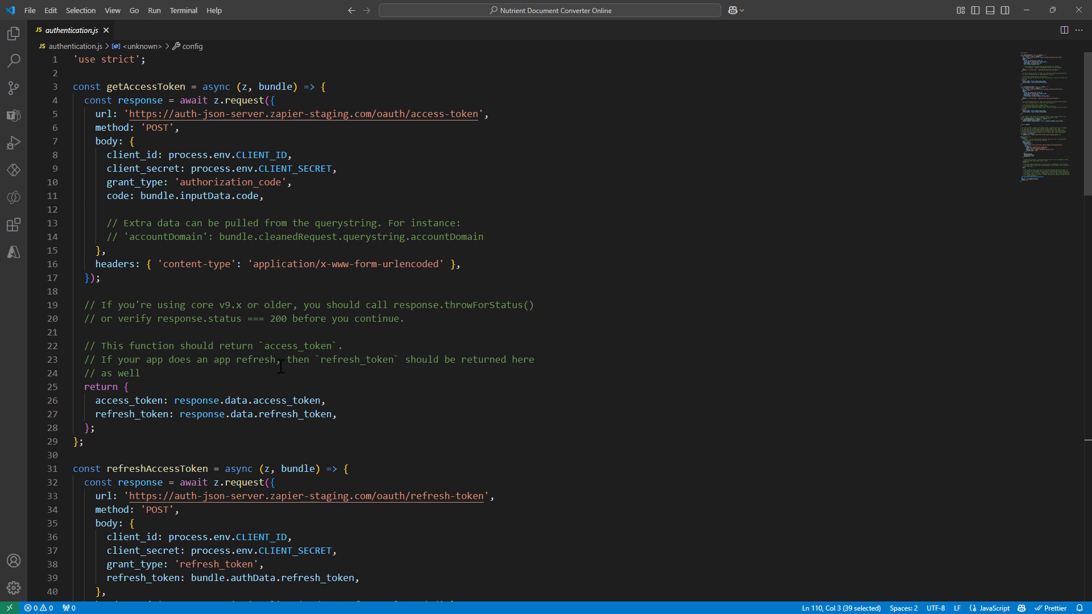
mouse_move(277, 367)
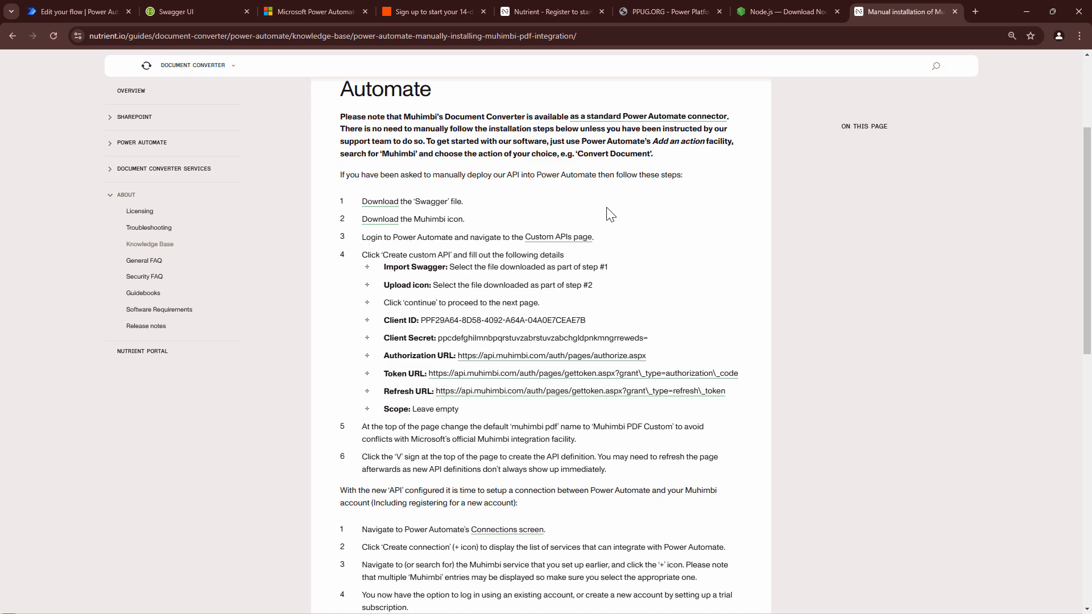
Show the Nutrient guide's client ID, client secret and OAuth URL list
scroll("down", 3)
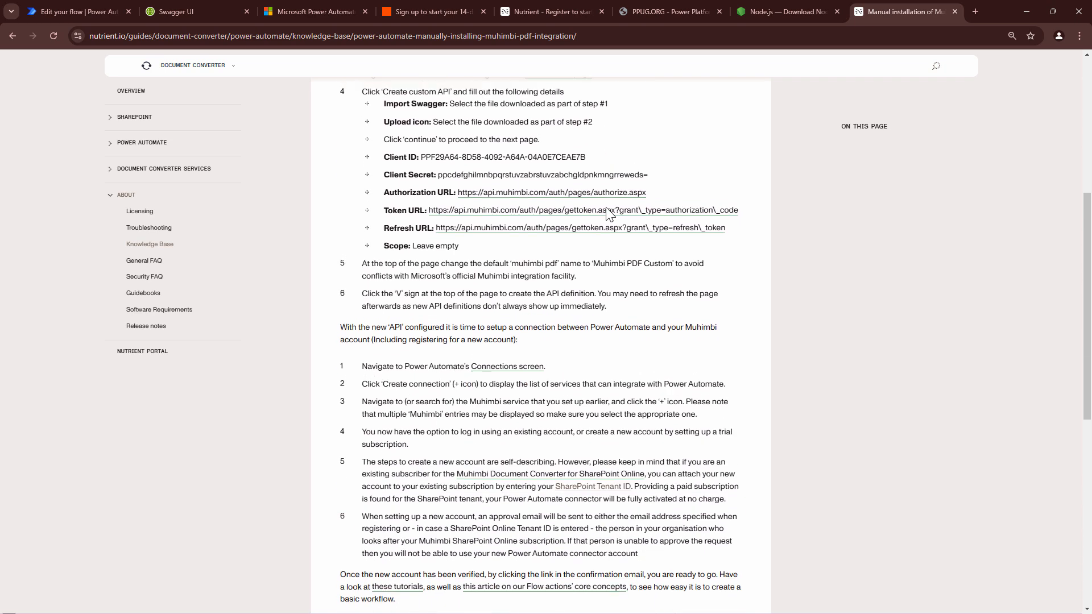
scroll("up", 3)
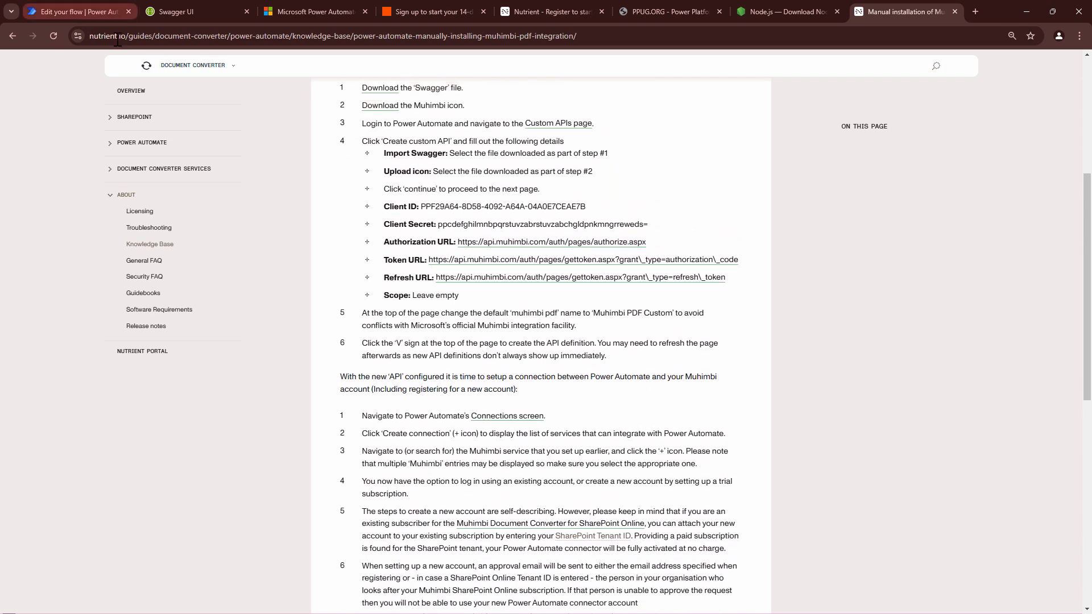
left_click(331, 35)
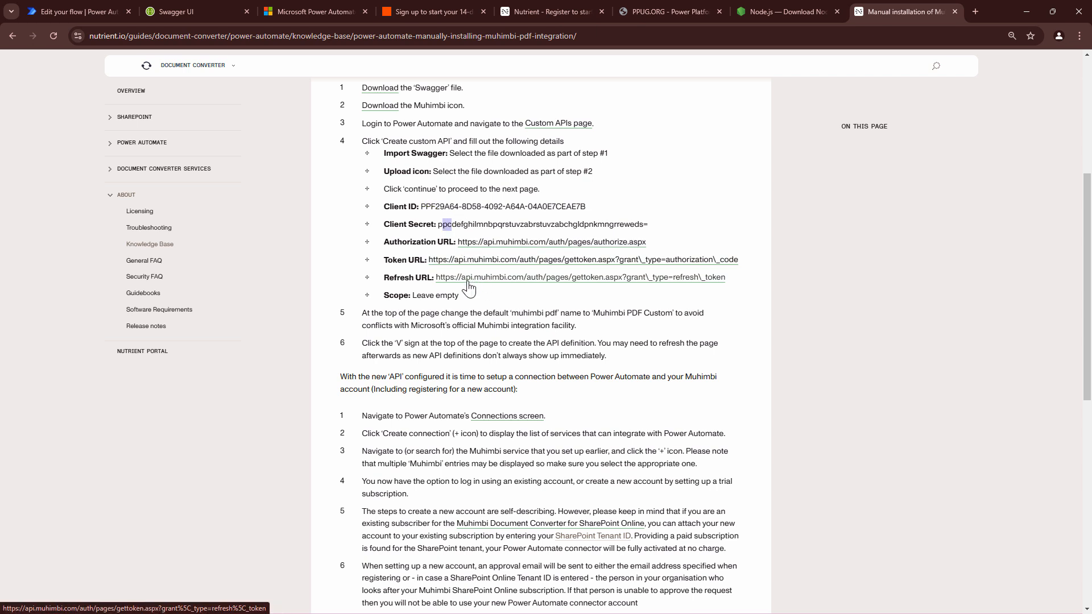
mouse_move(533, 116)
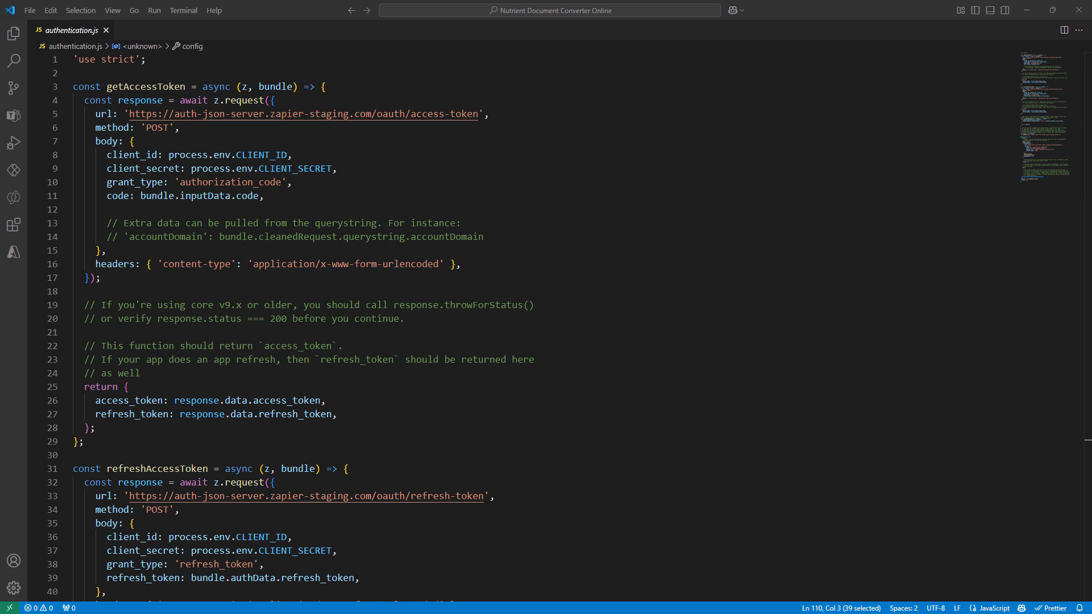
mouse_move(502, 137)
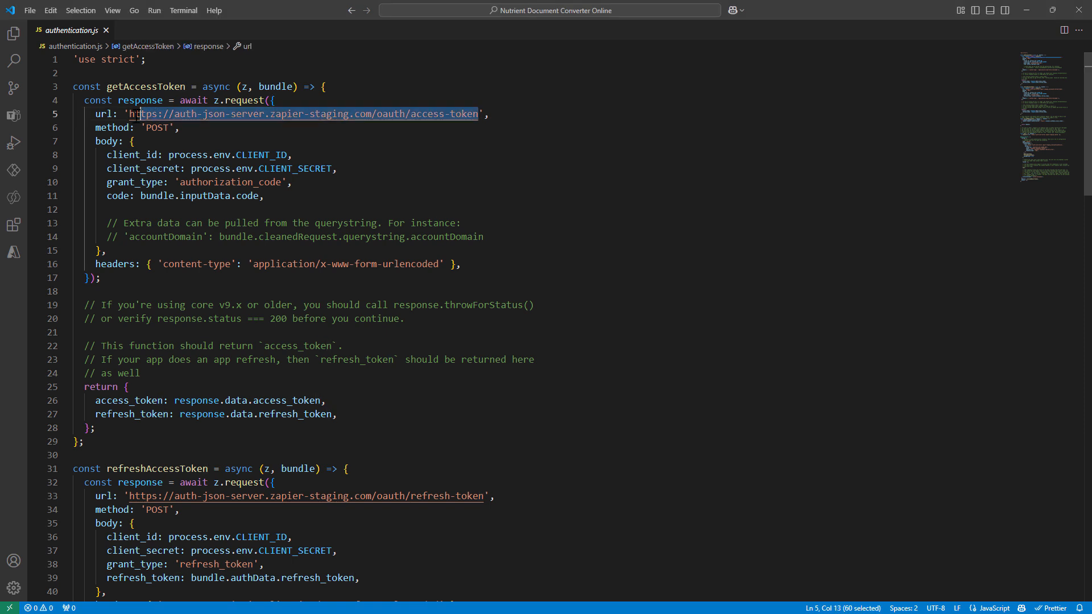
Use Muhimbi gettoken.aspx URLs for the authorization_code and refresh_token requests
type("https://api.muhimbi.com/auth/pages/gettoken.aspx?grant_type=authorization_code")
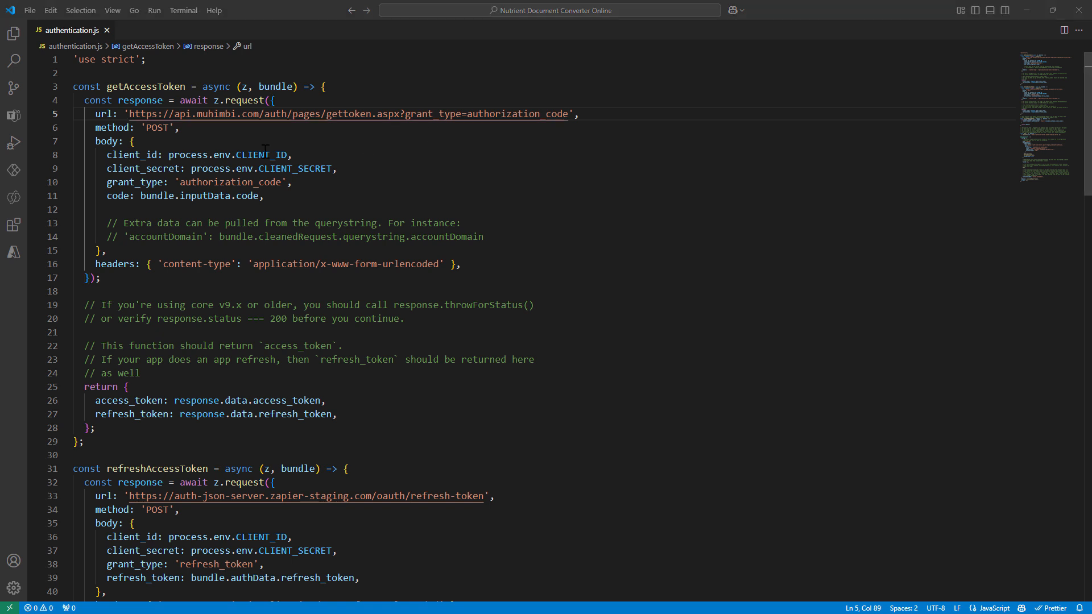
left_click_drag(174, 154, 286, 154)
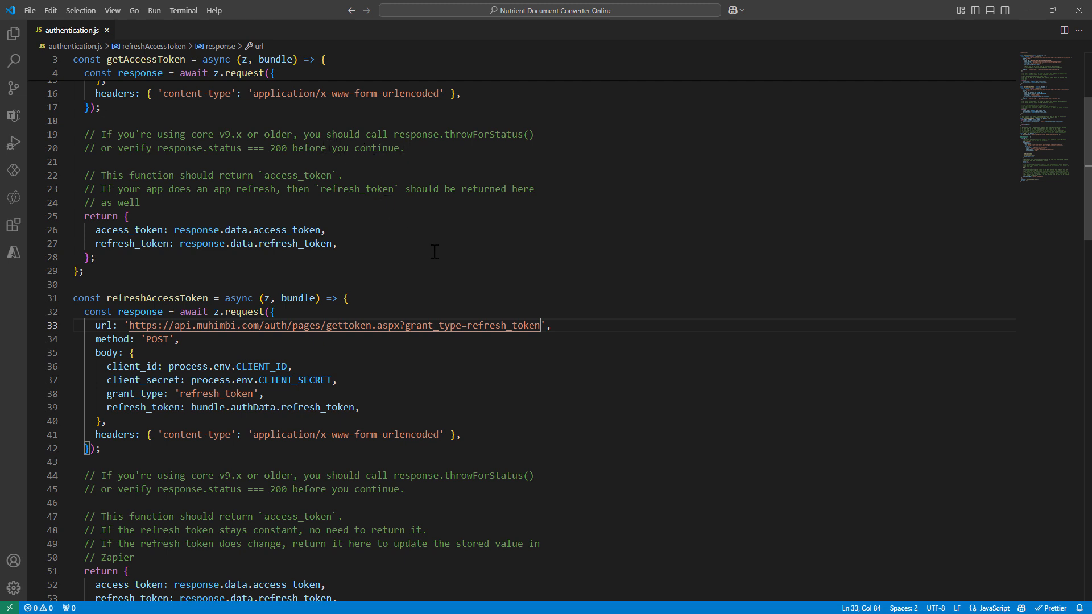
scroll("down", 3)
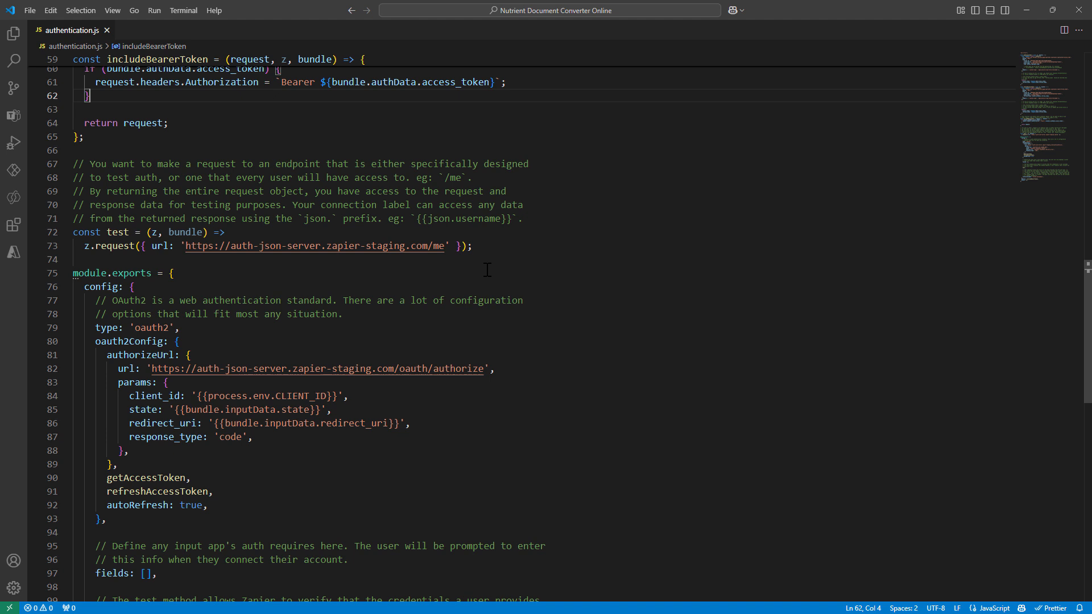
left_click_drag(71, 232, 472, 246)
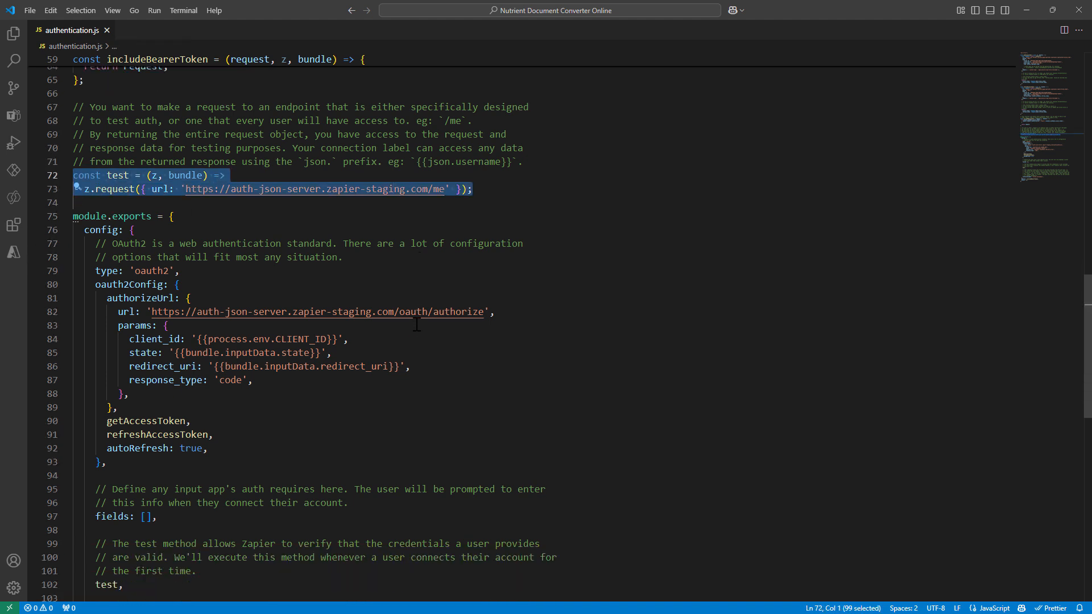
left_click(112, 242)
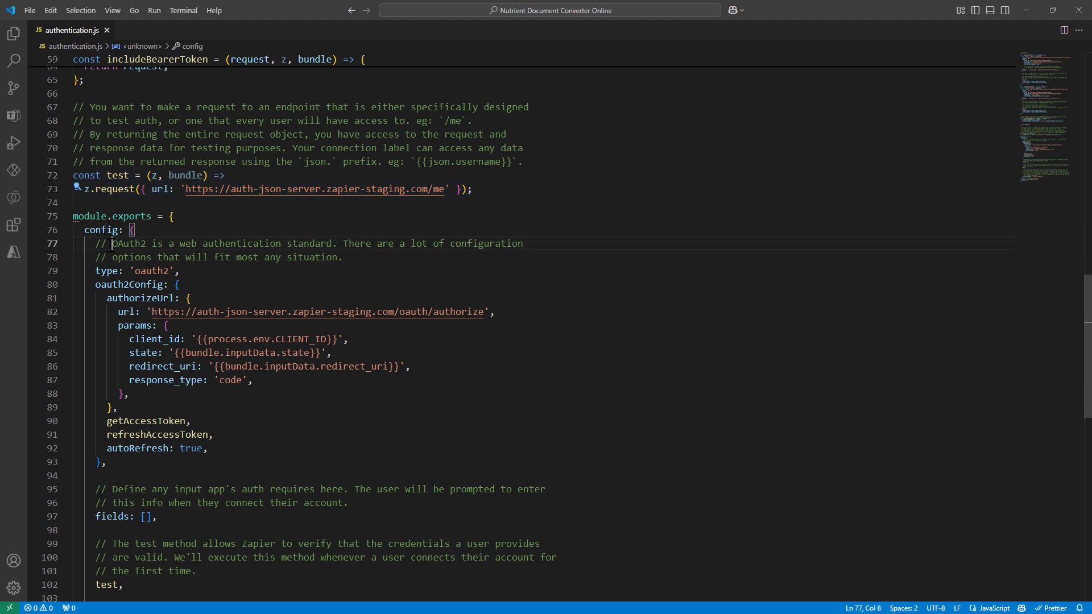
left_click_drag(112, 243, 523, 242)
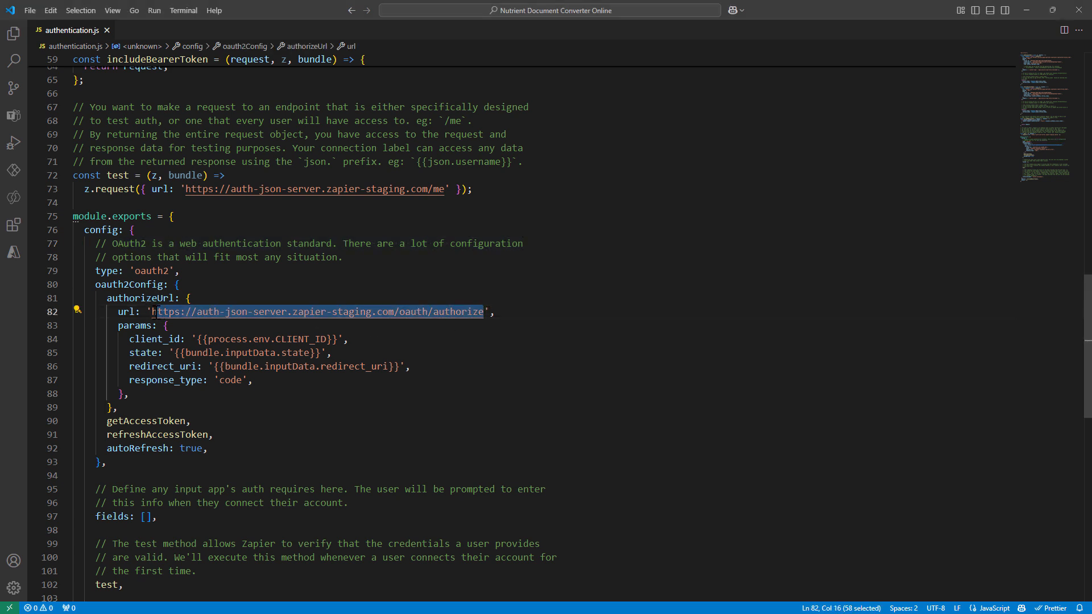
type("https://api.muhimbi.com/auth/pages/authorize.aspx")
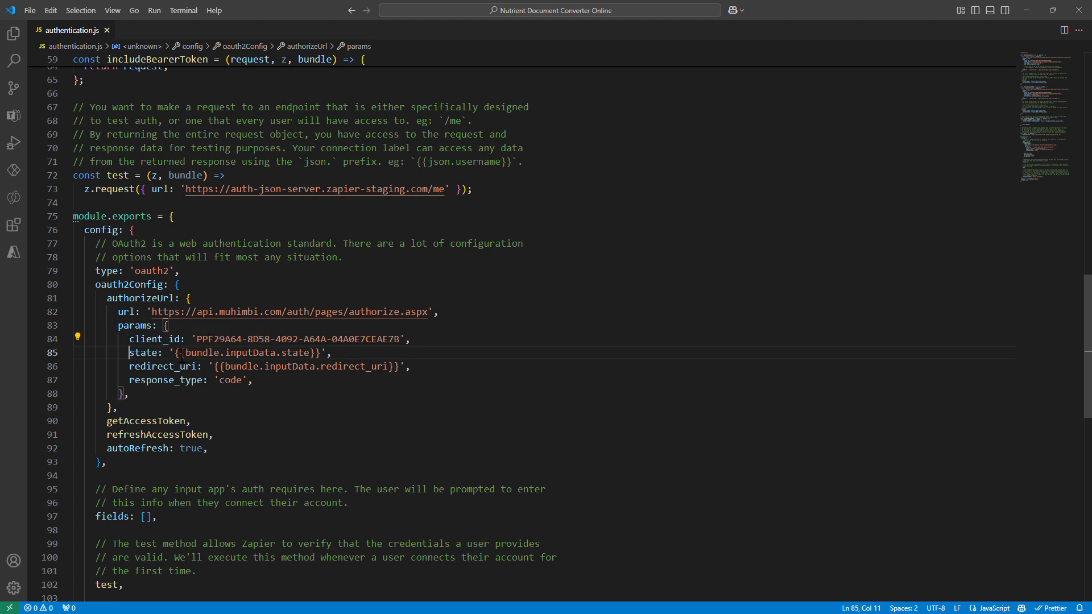
Comment out the state and redirect_uri lines in oauth2Config
type("//")
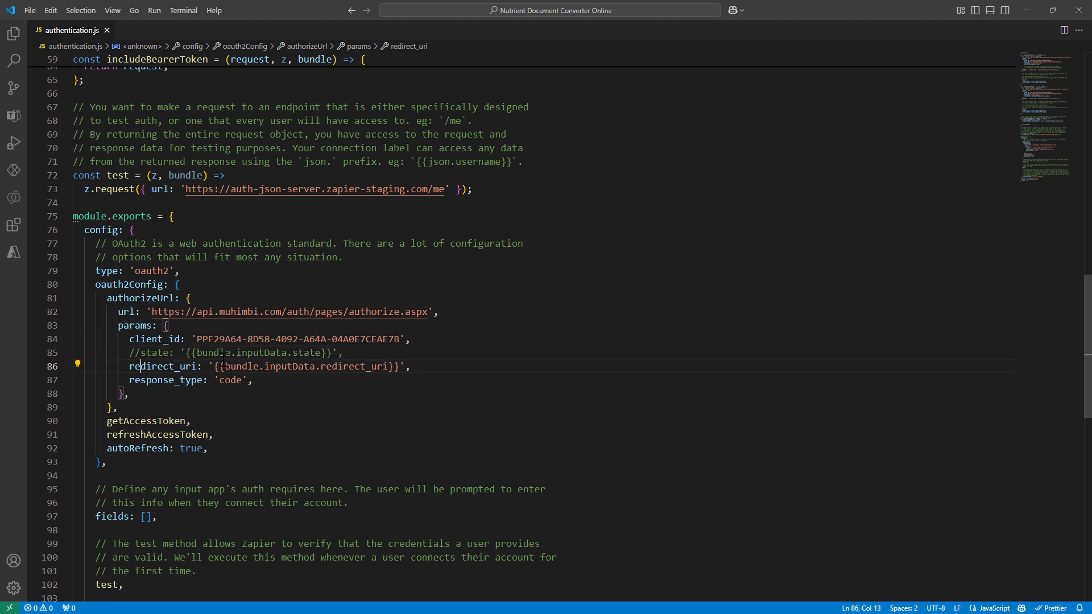
key("ctrl+/")
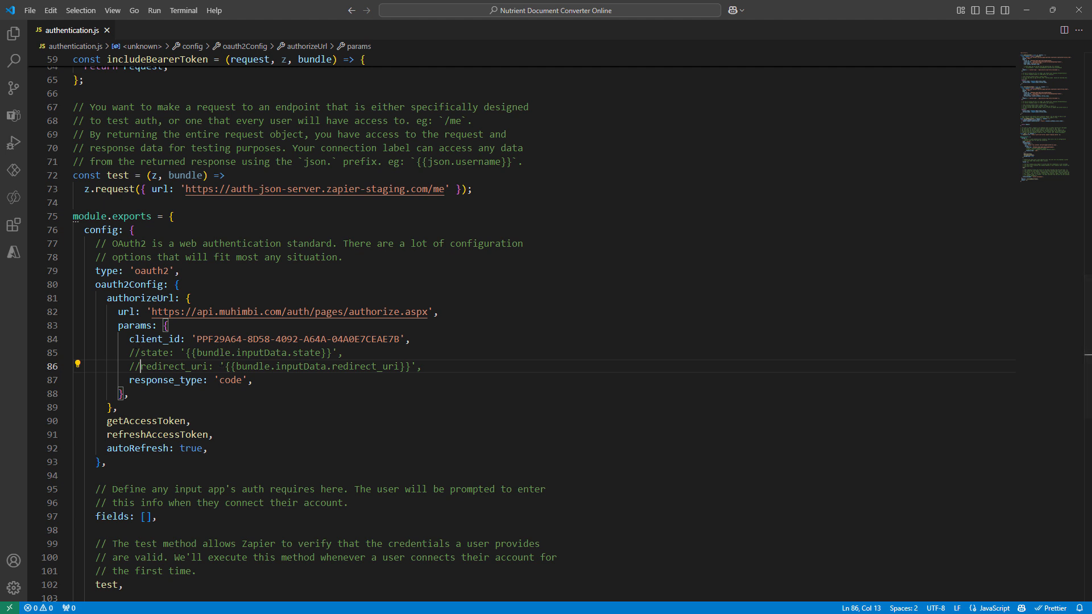
scroll("down", 3)
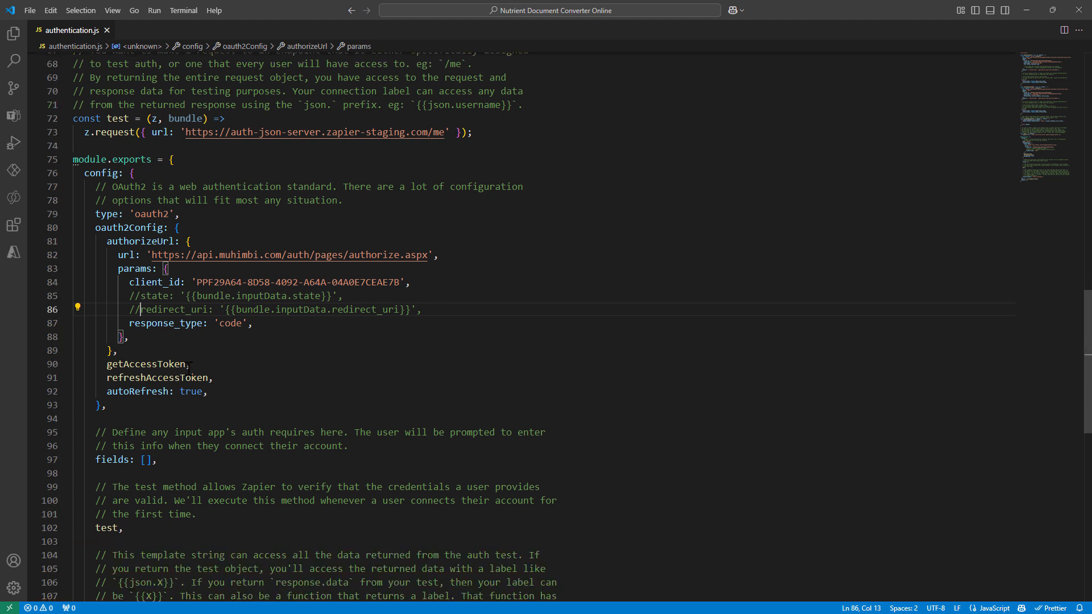
scroll("down", 3)
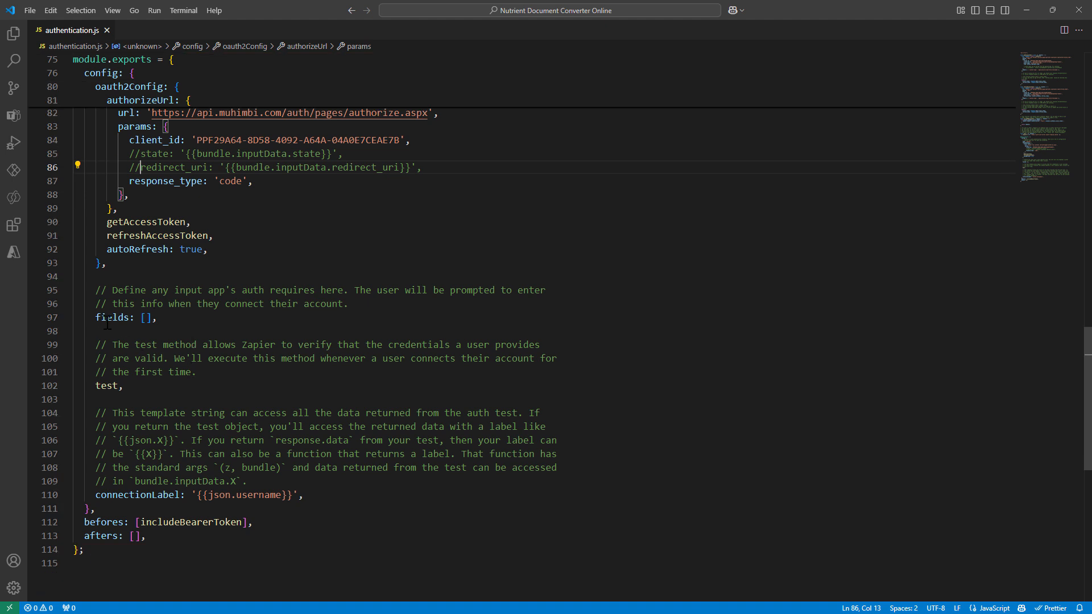
mouse_move(101, 276)
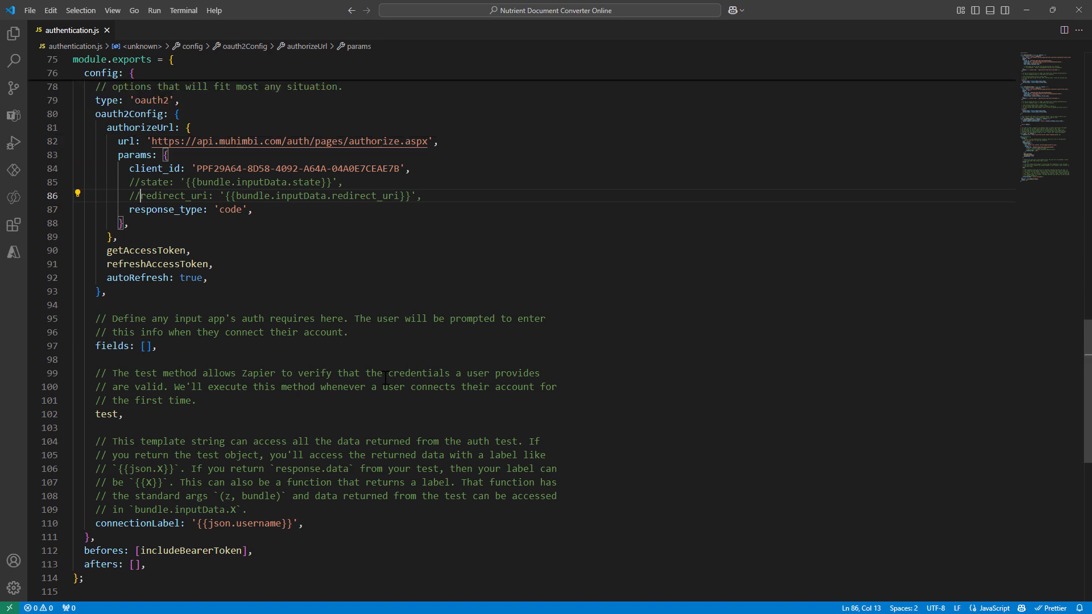
scroll("up", 3)
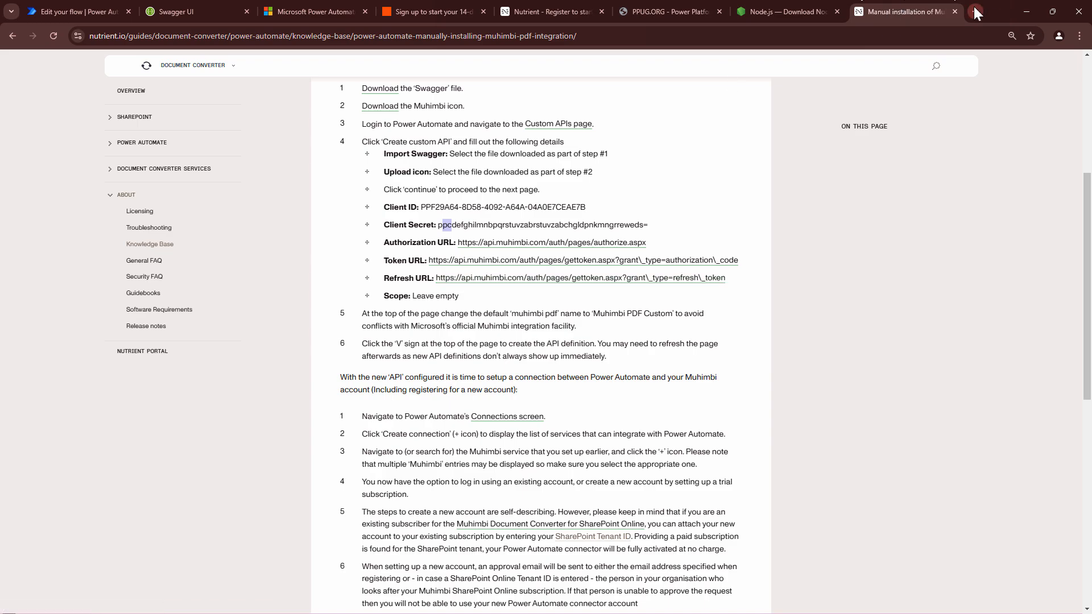
In a new tab, reach the Document Converter 30-day free-trial registration form
left_click(973, 11)
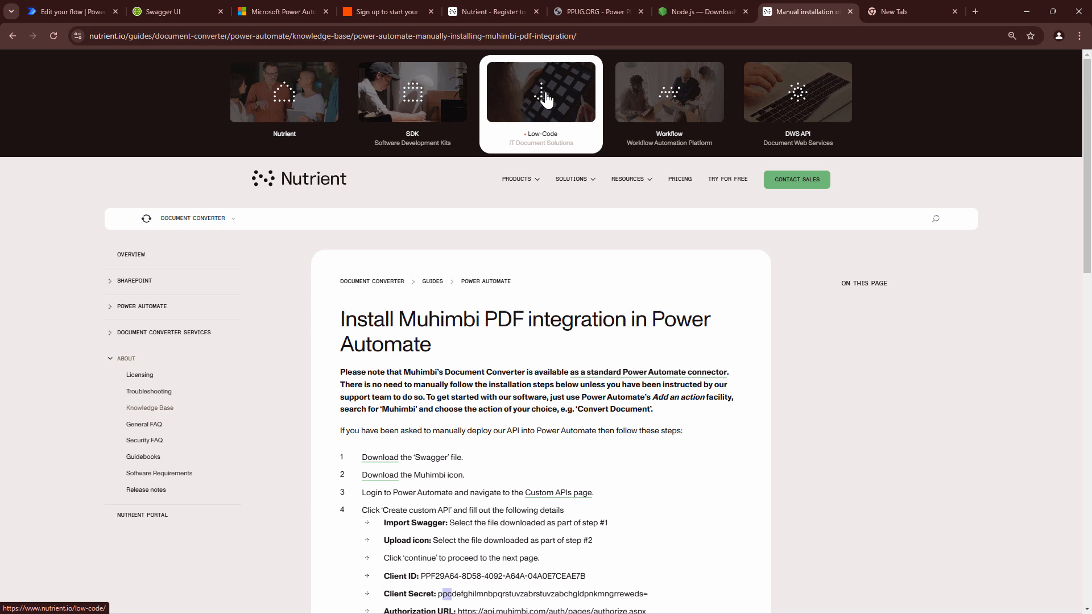
left_click(541, 96)
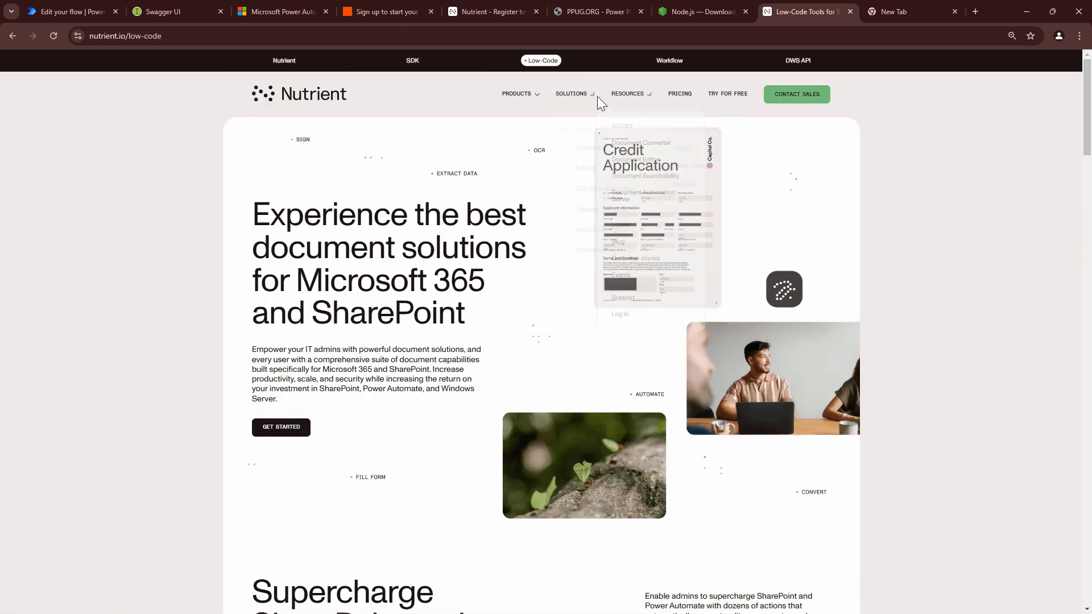
left_click(515, 93)
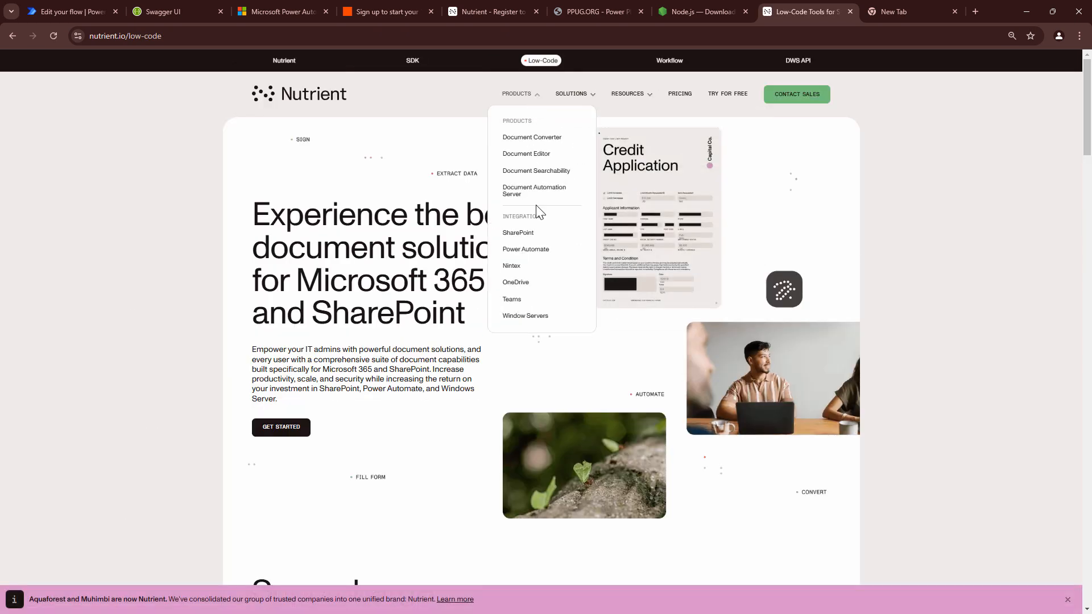
left_click(525, 251)
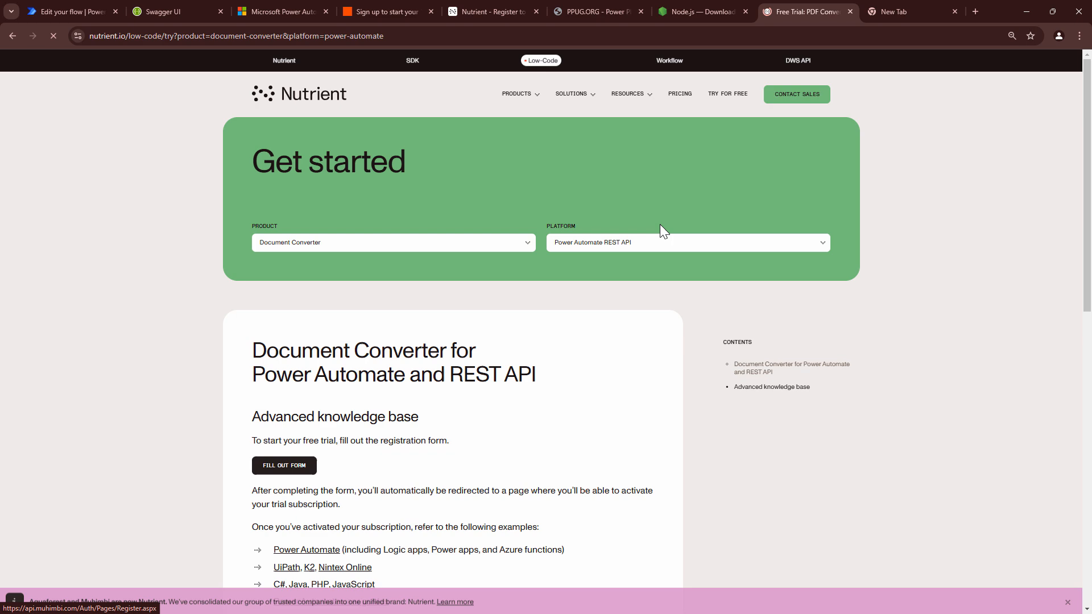
left_click(283, 465)
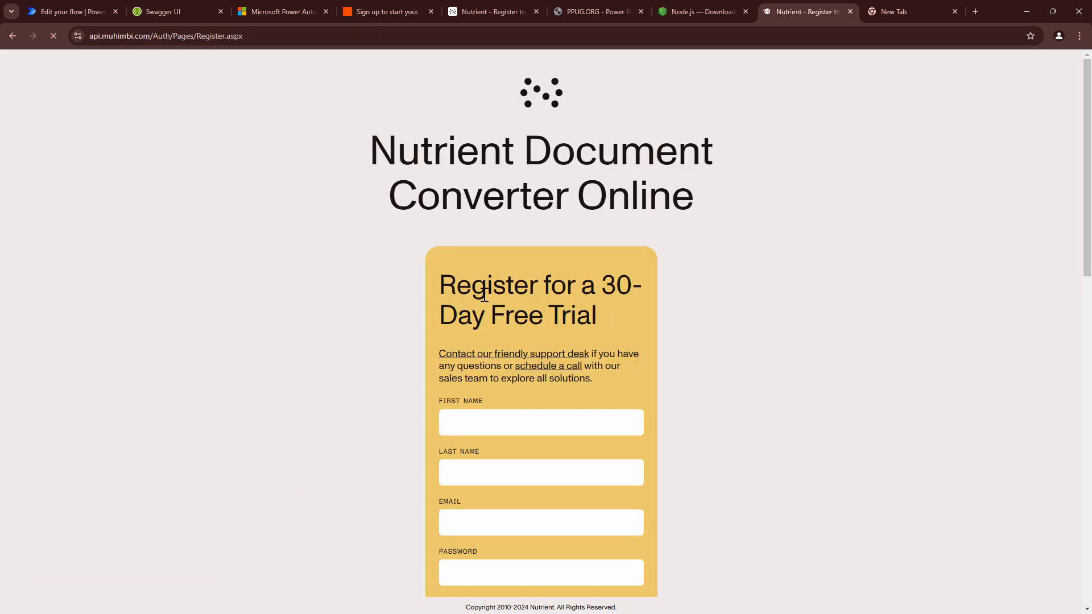
scroll("down", 3)
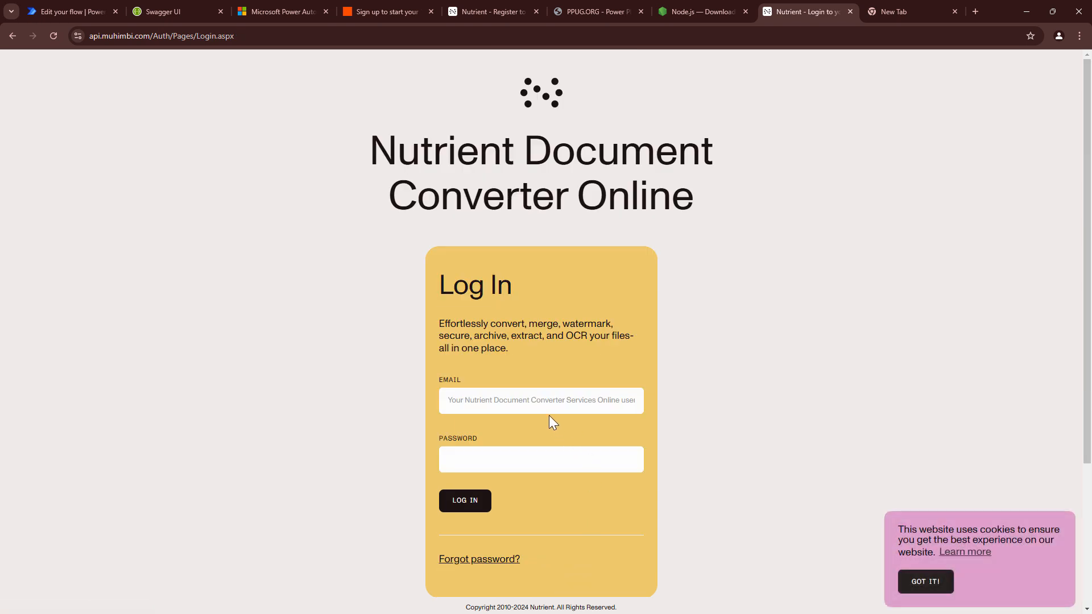
Log in with the saved account and check the operations left this month
left_click(541, 399)
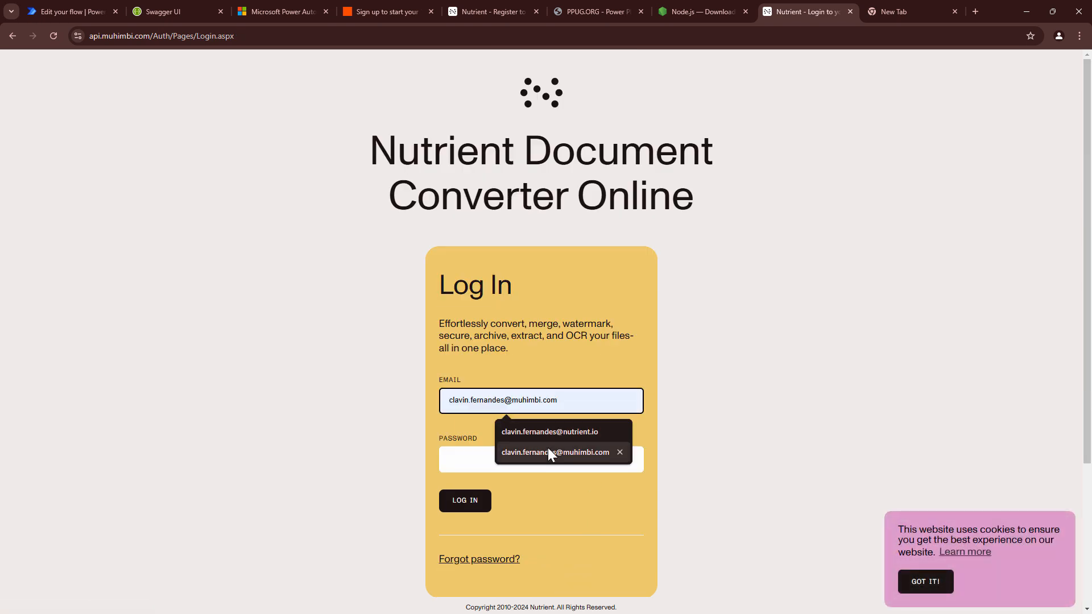
left_click(541, 459)
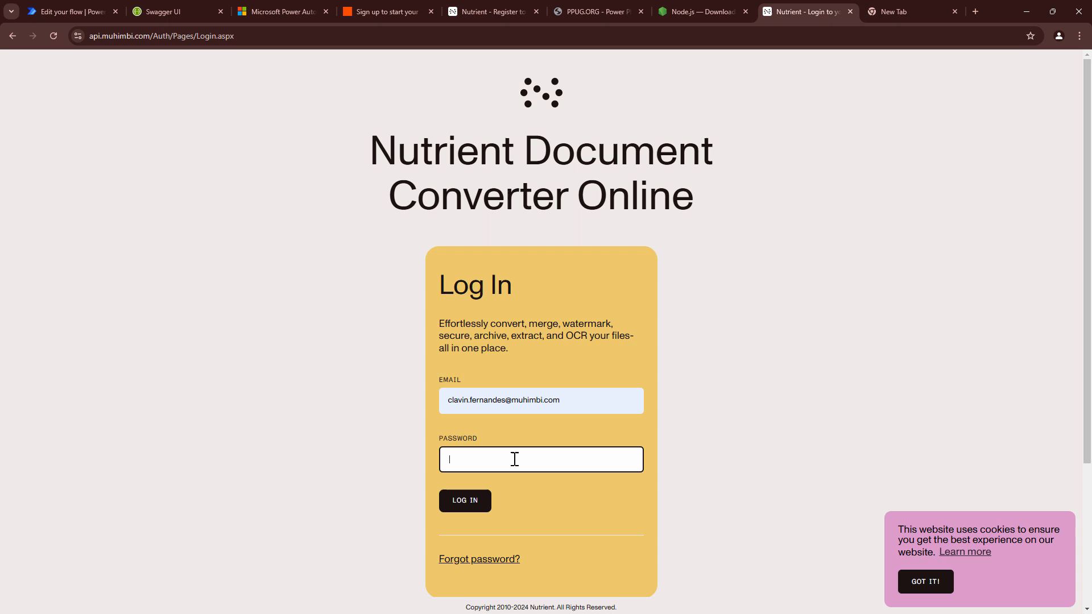
left_click(464, 500)
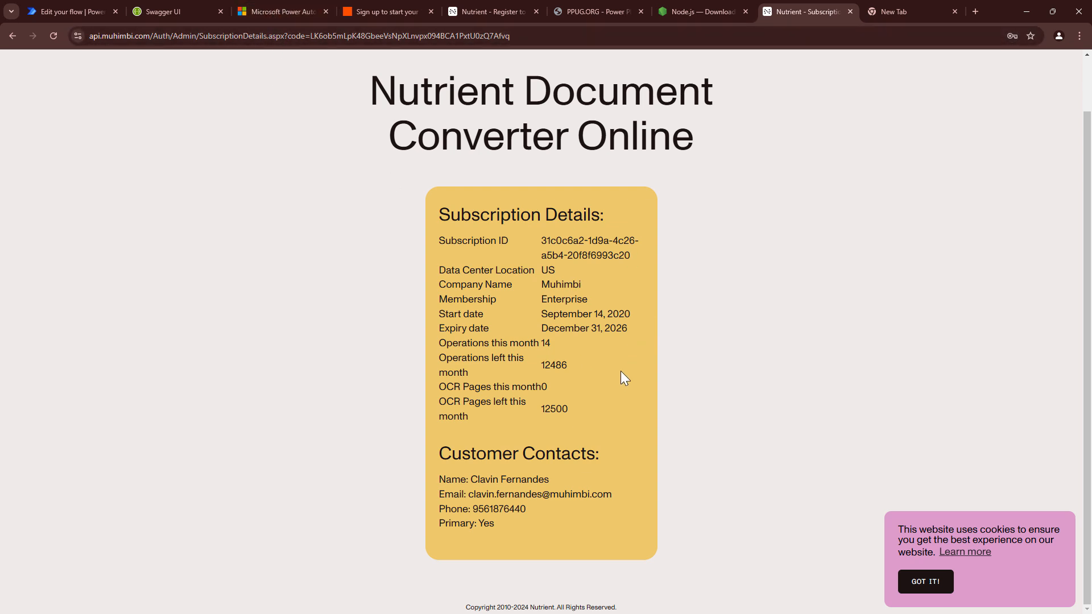
mouse_move(427, 451)
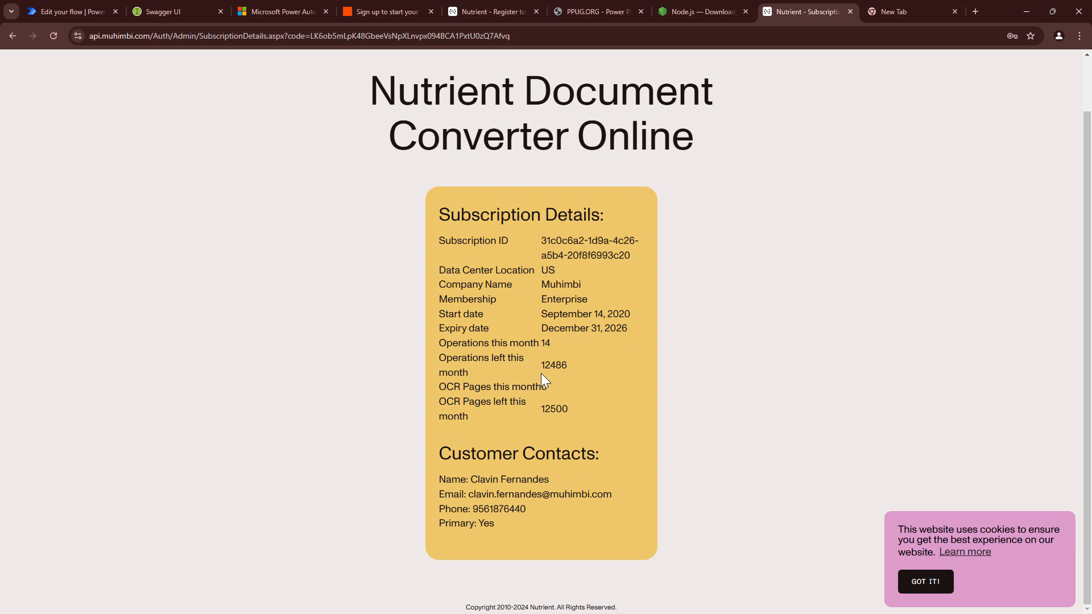
double_click(553, 365)
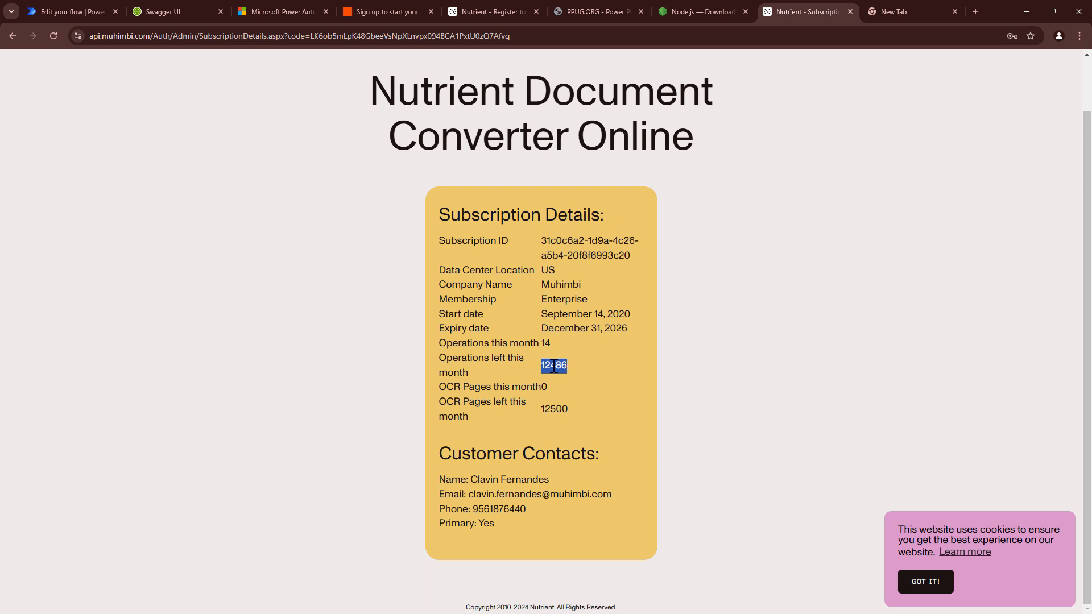
left_click(177, 12)
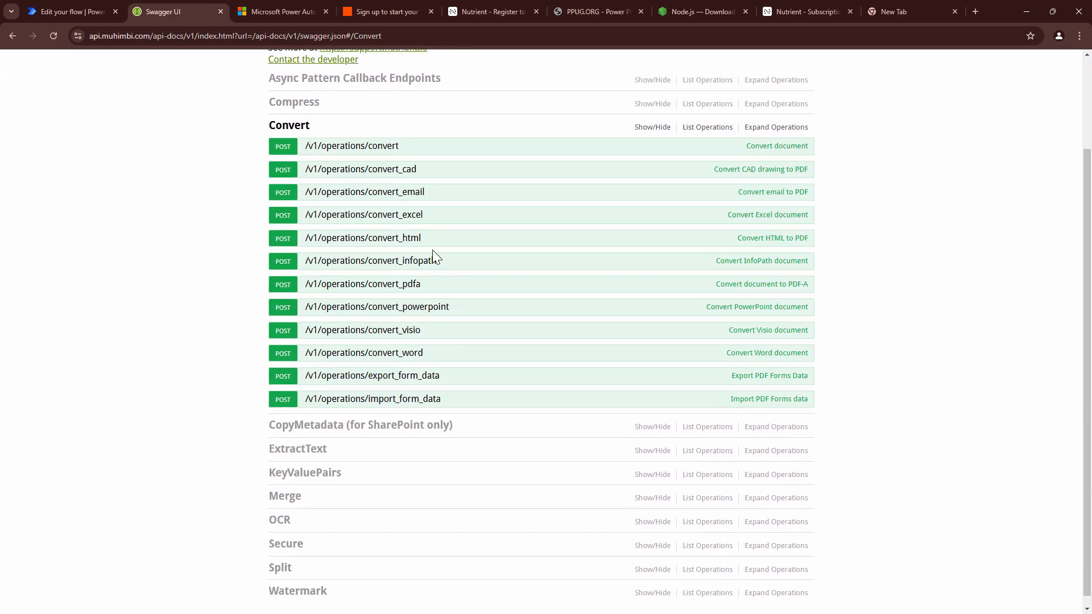
Expand POST /v1/operations/convert and select its input_data sample body
left_click(352, 146)
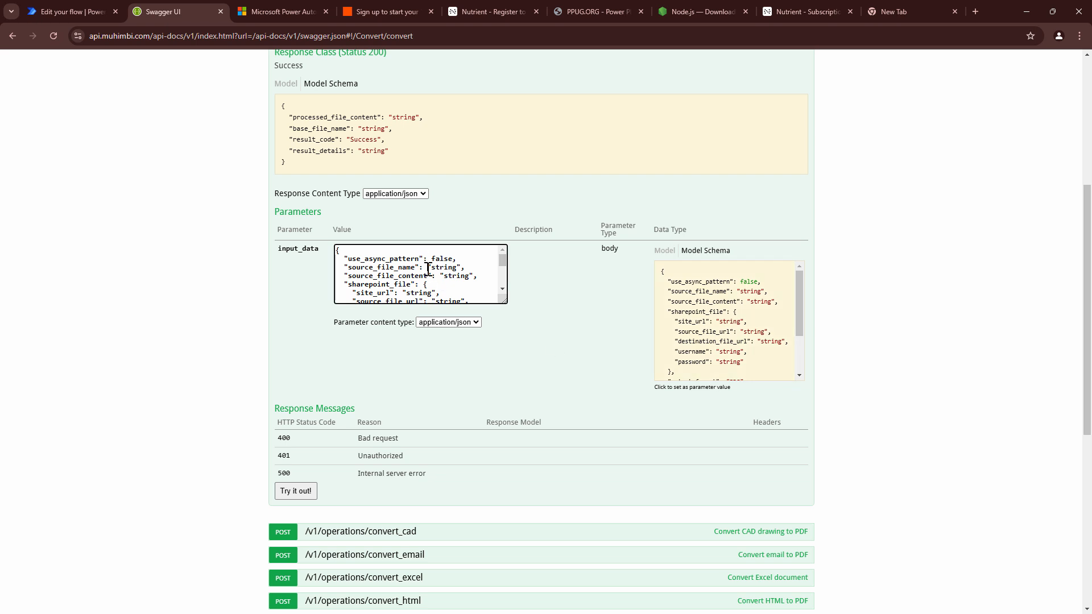
triple_click(418, 271)
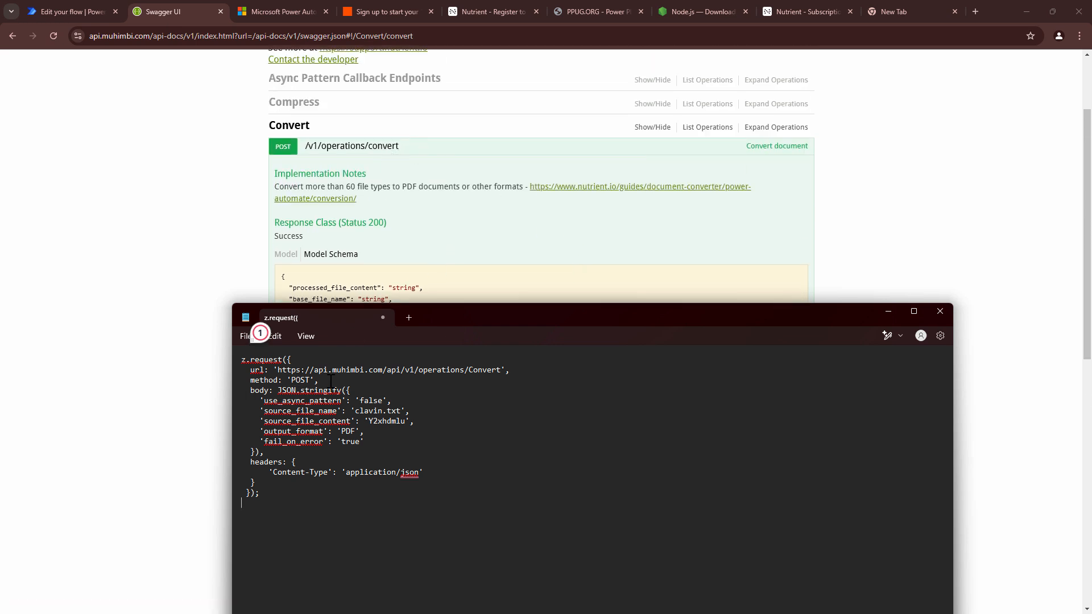
Copy the prepared Convert z.request snippet from Notepad
scroll("down", 3)
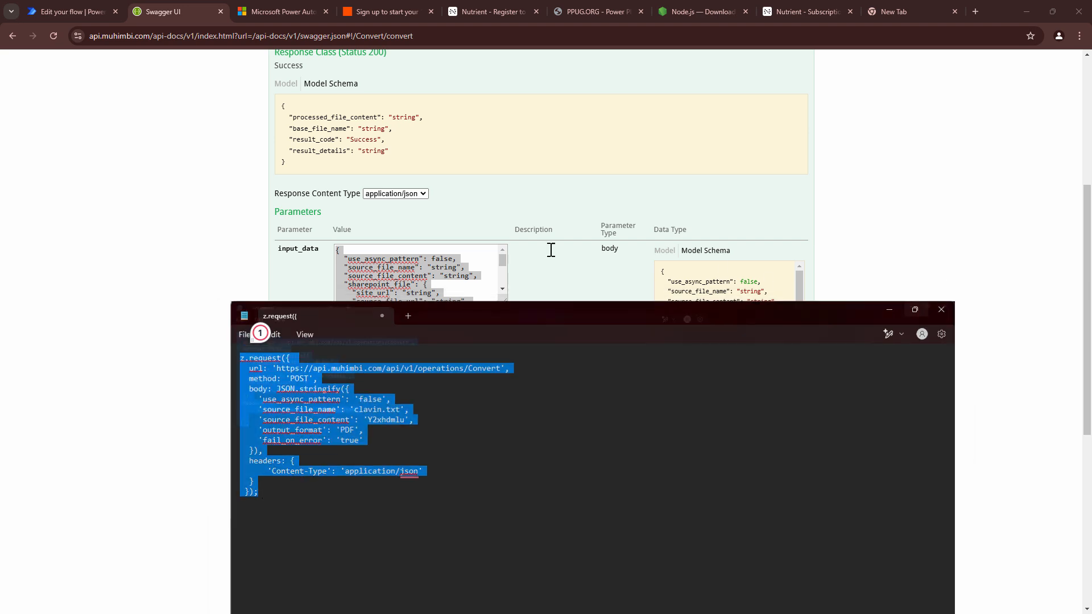
left_click(915, 309)
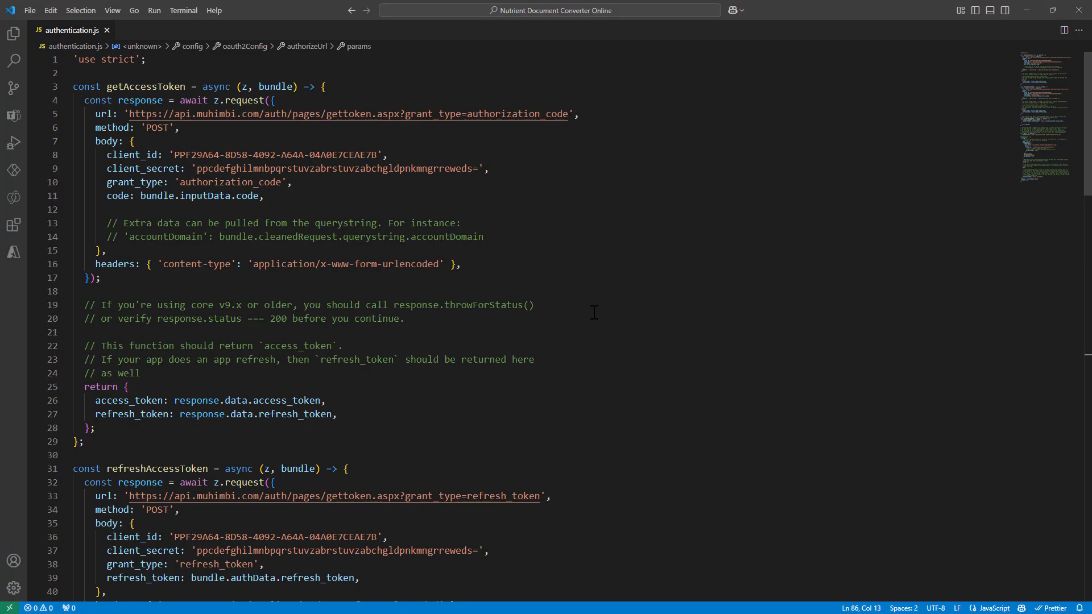
Replace the test function's /me request with the Convert z.request snippet
scroll("down", 3)
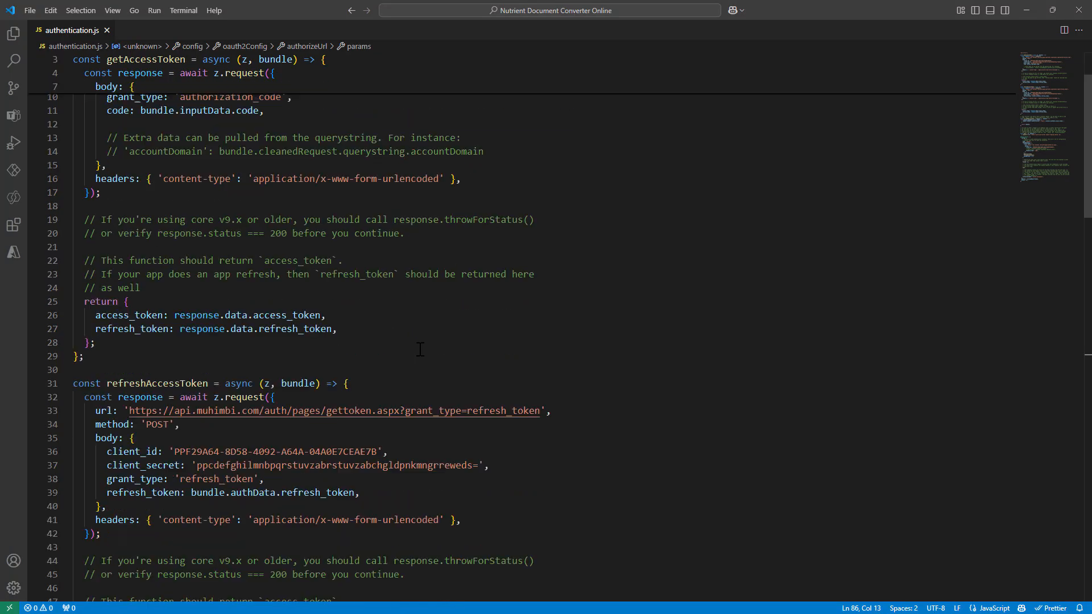
scroll("down", 3)
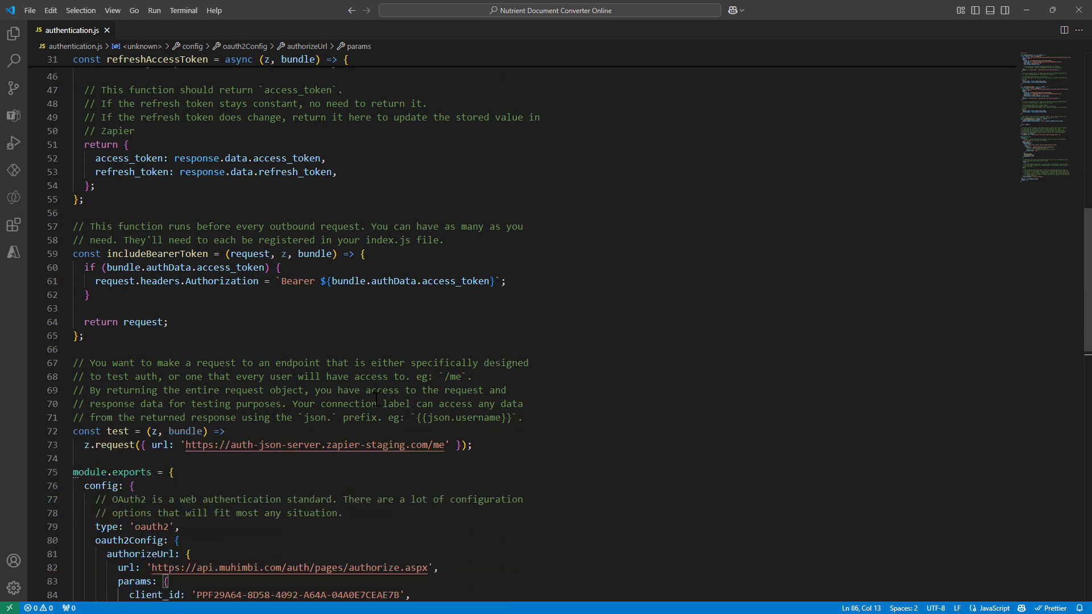
scroll("down", 3)
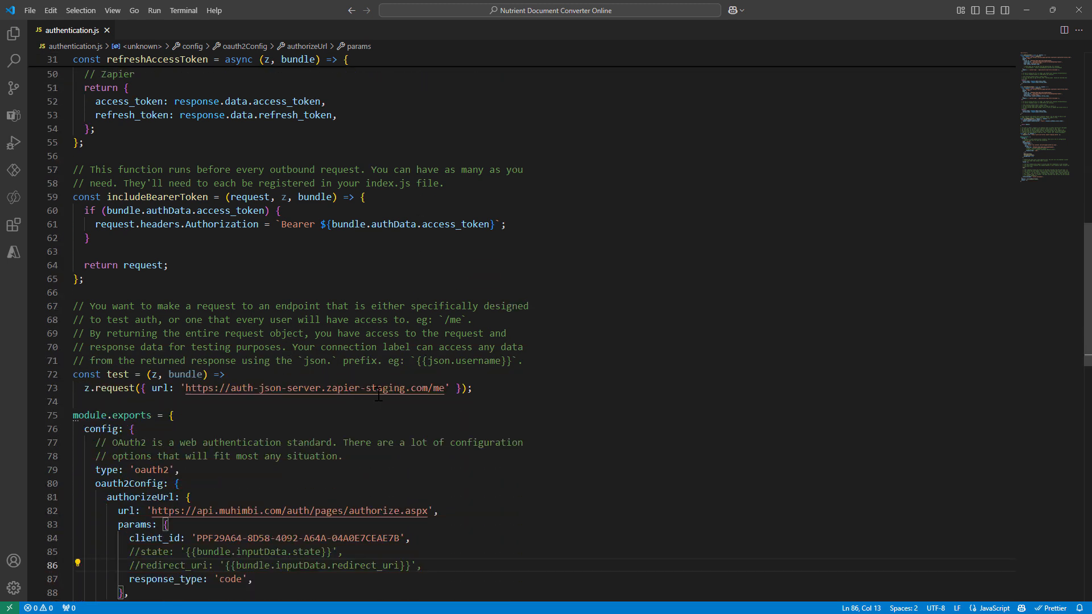
left_click(83, 388)
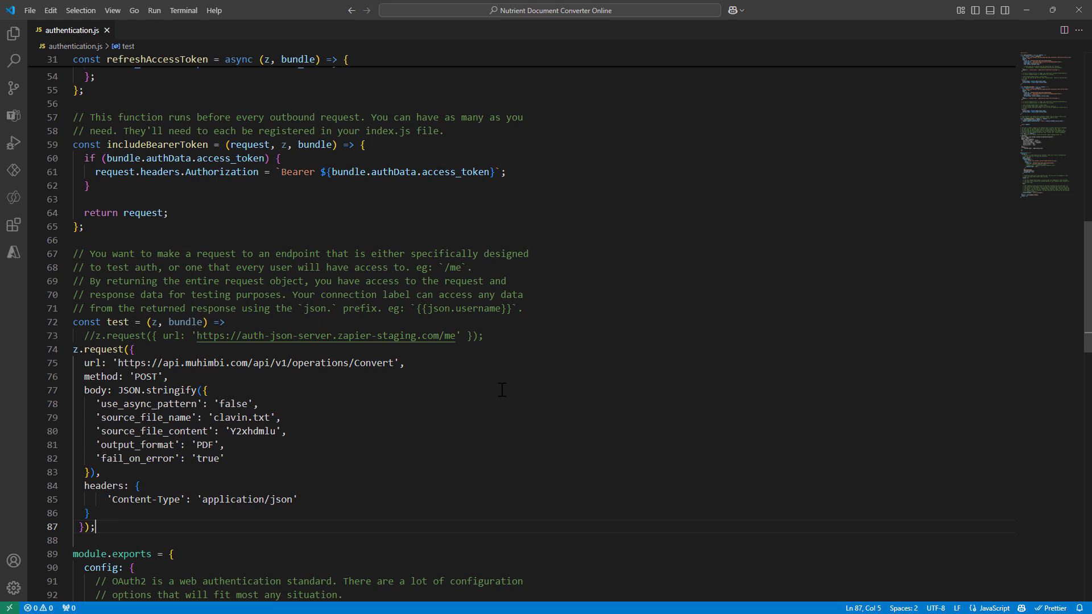
mouse_move(69, 357)
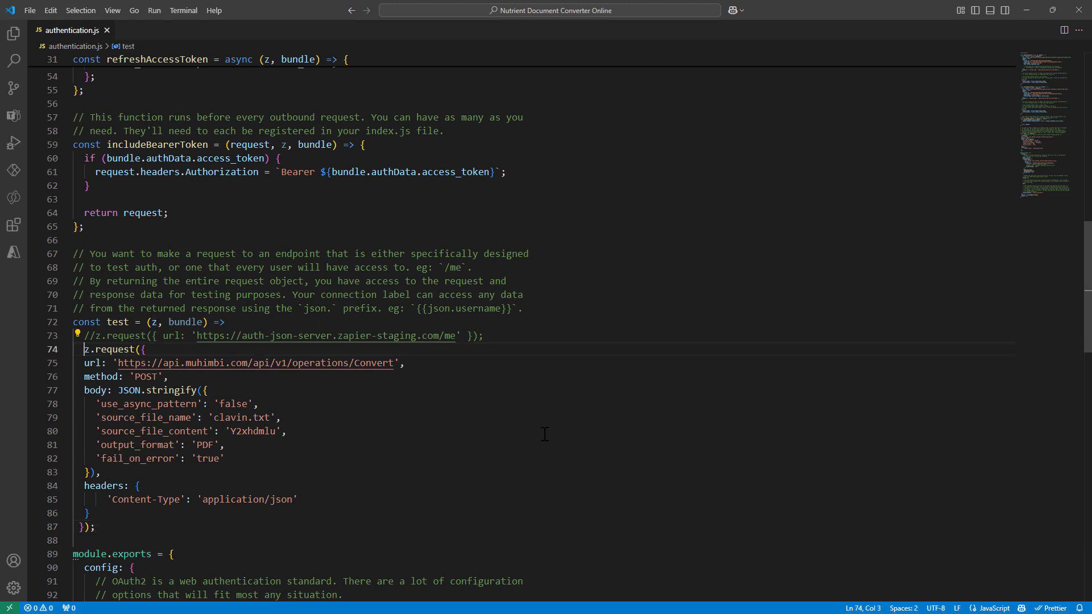
scroll("down", 3)
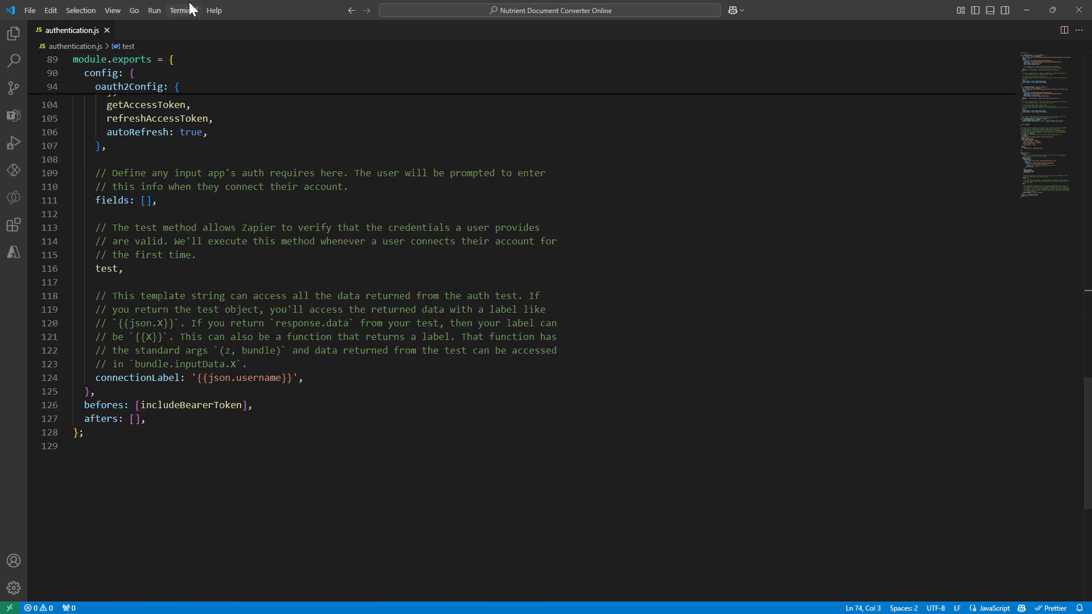
In a terminal, run zapier to list commands, then run zapier build
left_click(183, 10)
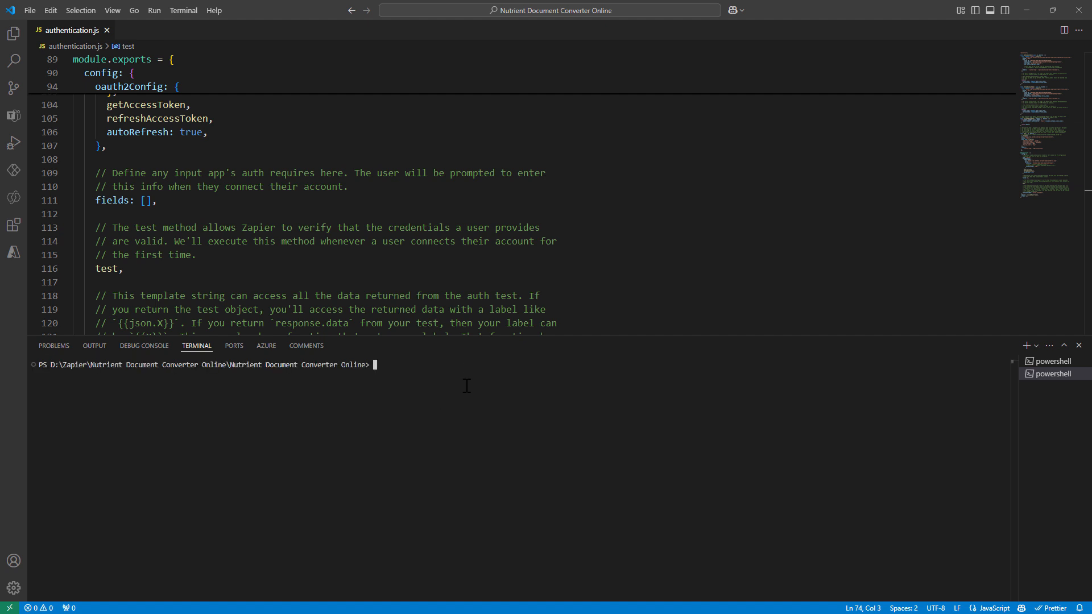
type("zapier")
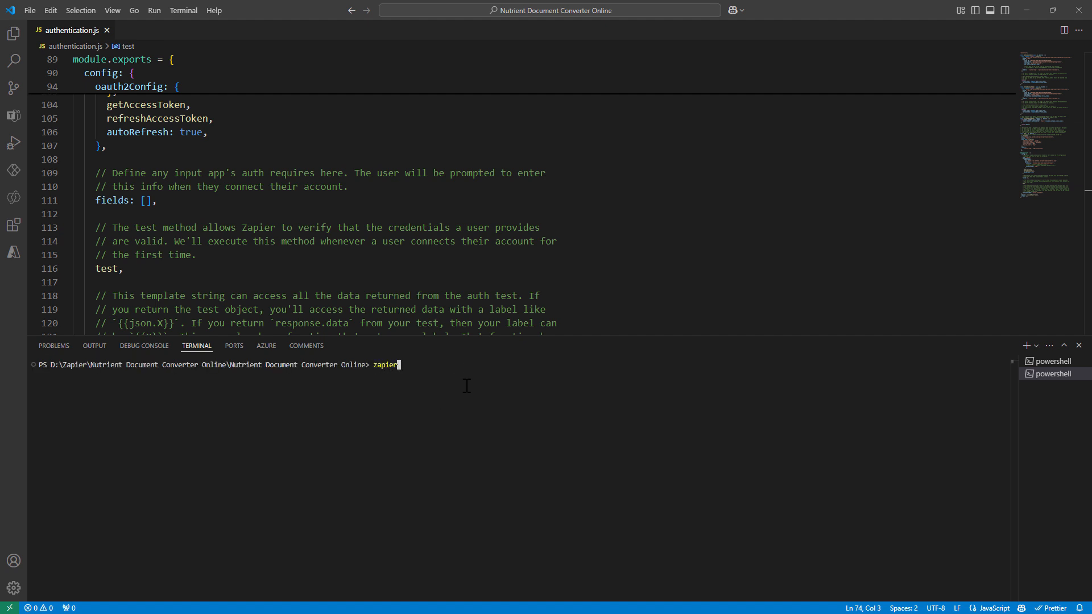
key("Enter")
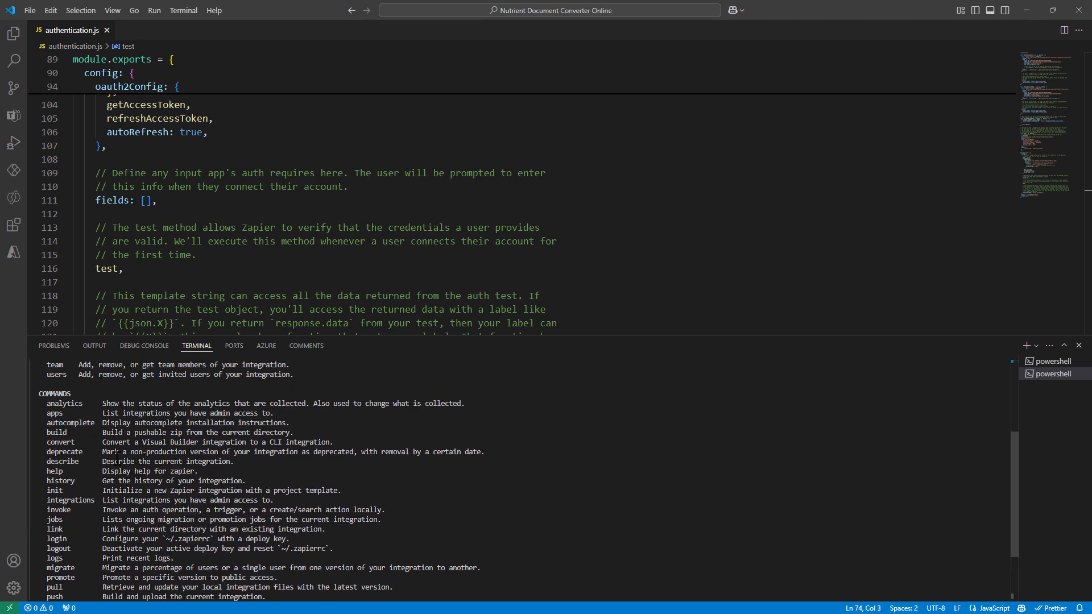
left_click_drag(103, 432, 257, 431)
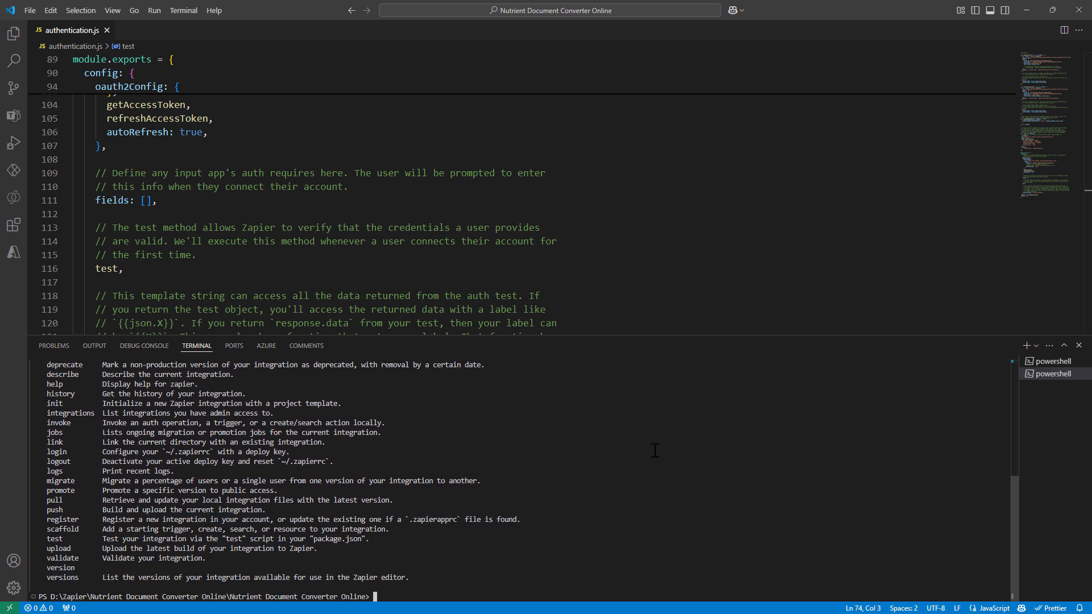
type("zapier b")
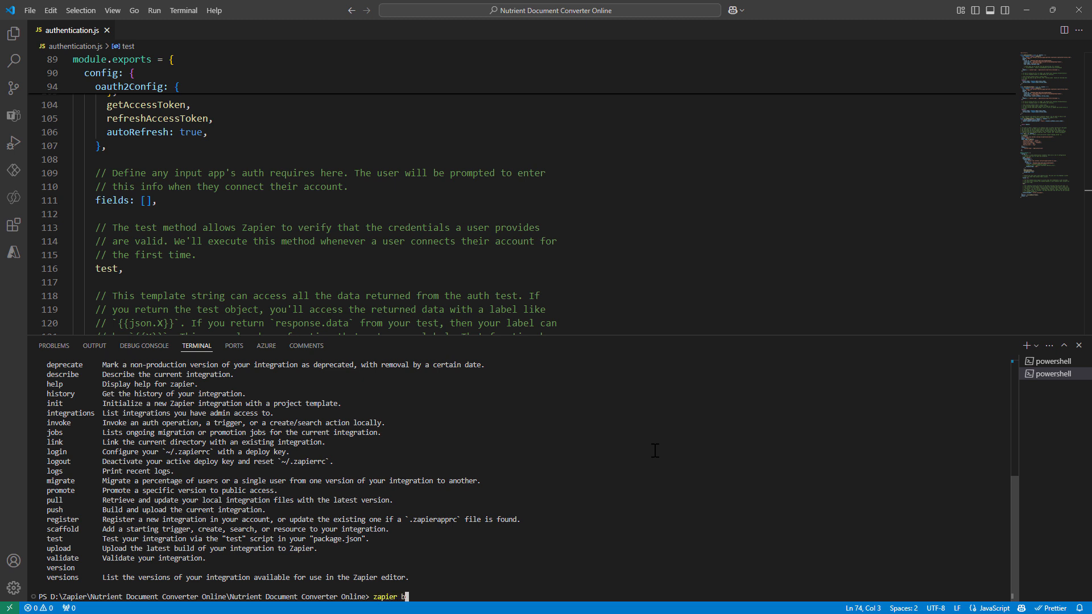
type("uild")
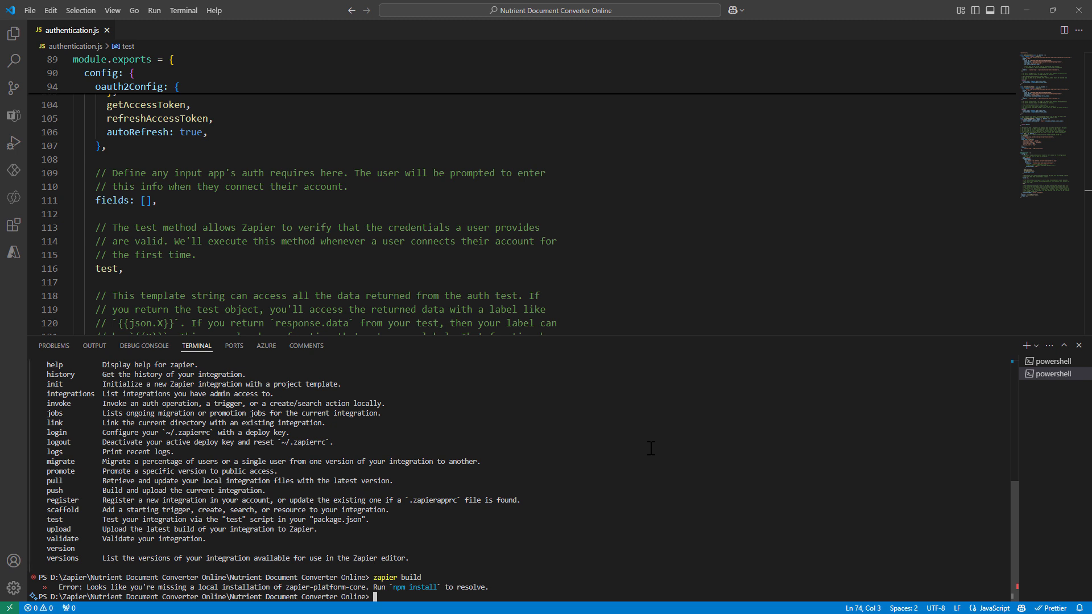
Run npm install, then rerun zapier build so build.zip and source.zip are created
type("npm,")
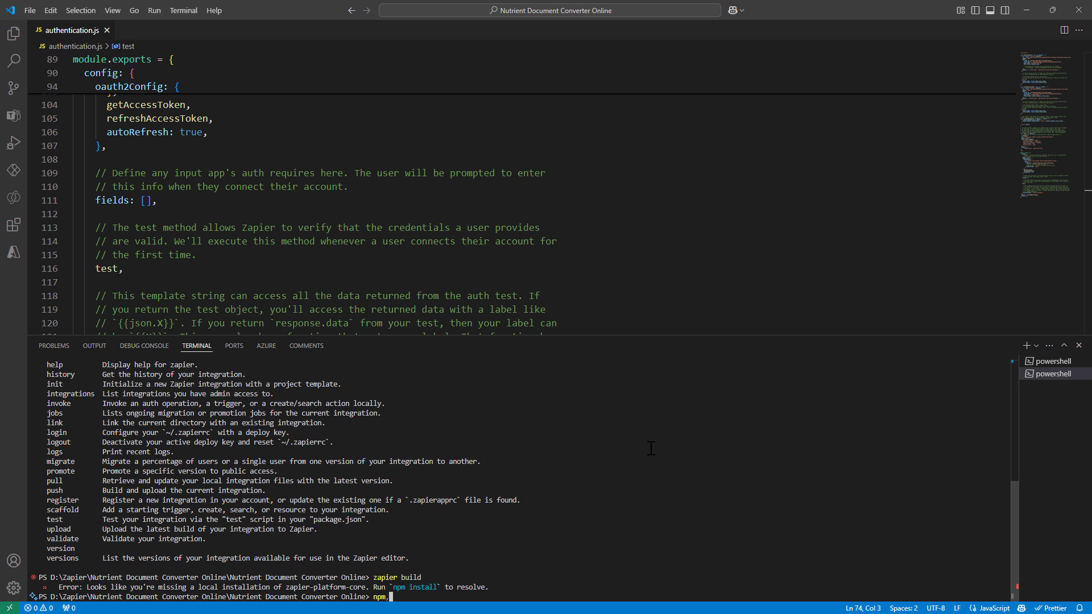
type("install")
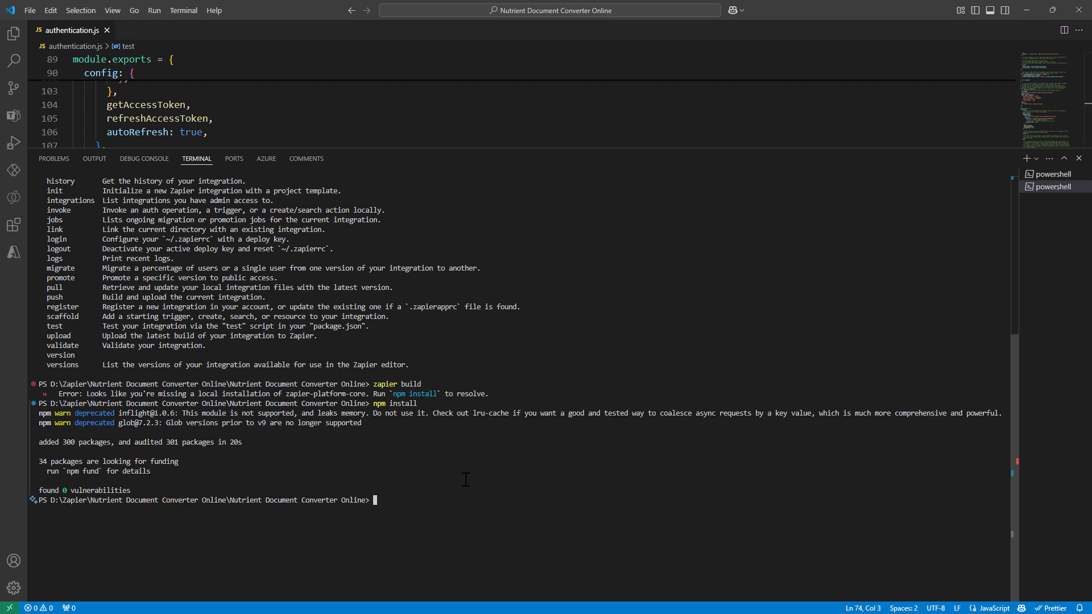
type("zapier build")
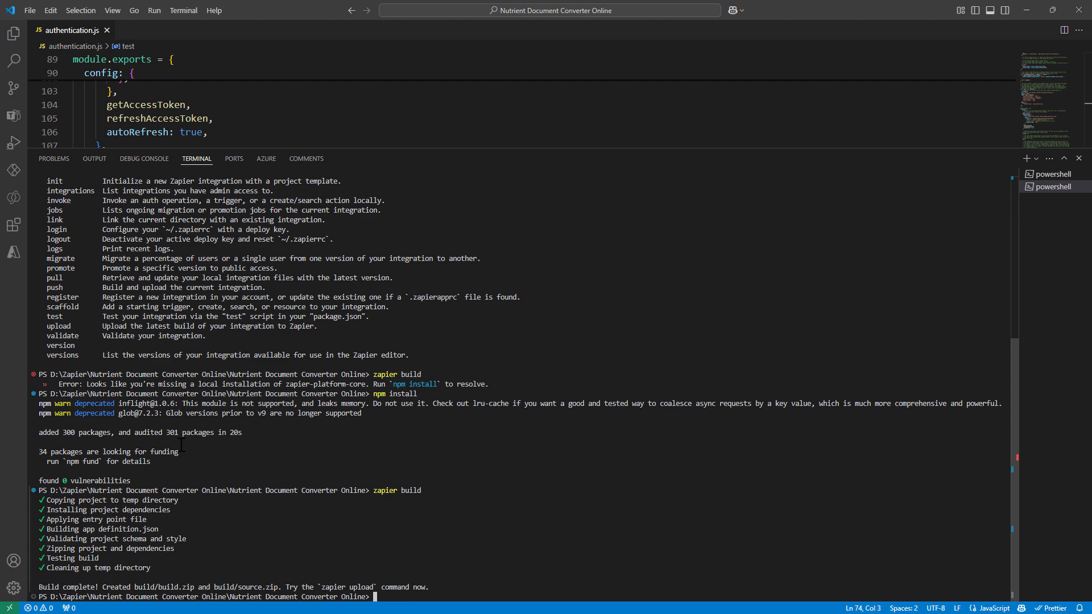
Reveal build.zip and source.zip in the build folder; zapier push fails as the project is unregistered
left_click(13, 34)
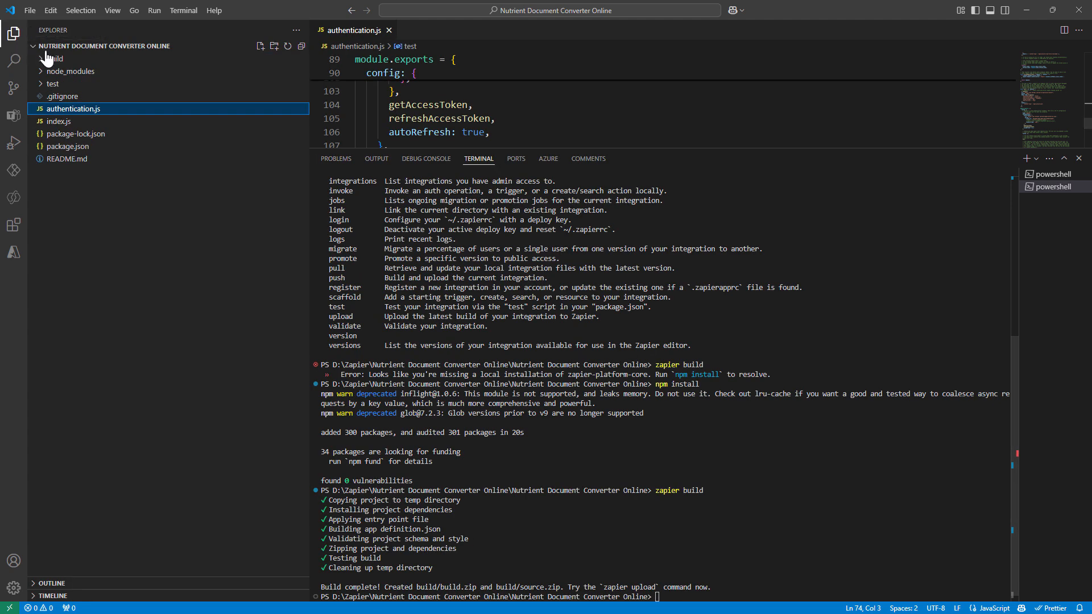
left_click(54, 59)
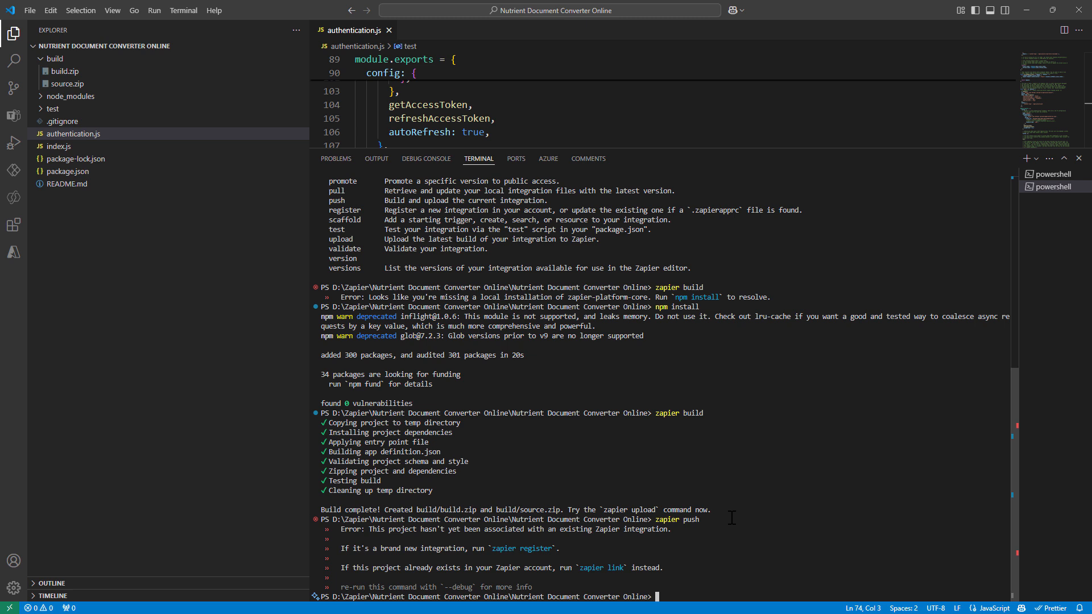
type("zapier reg")
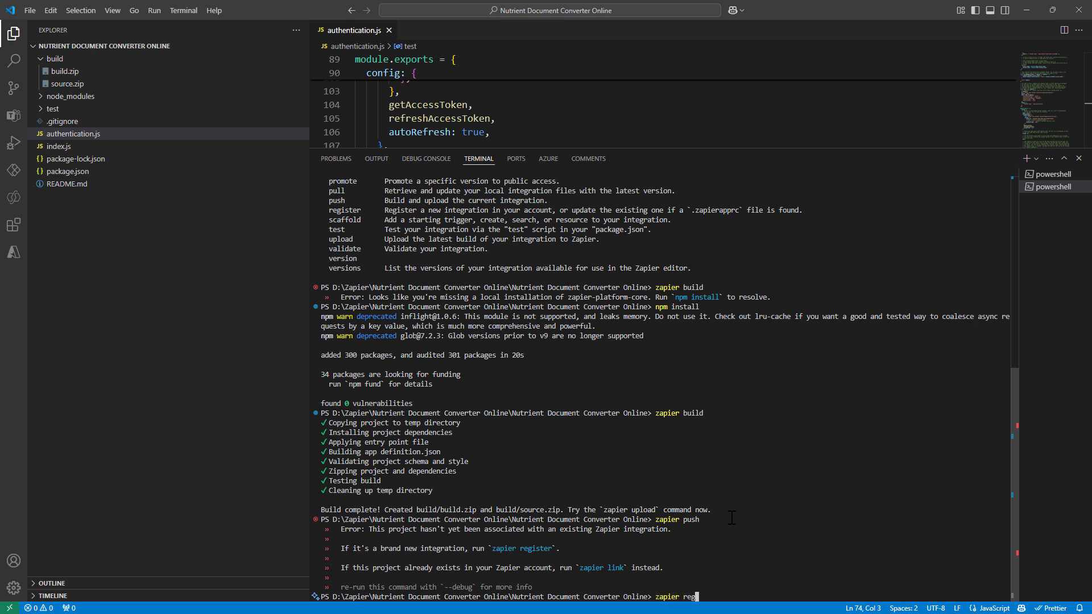
type("ister")
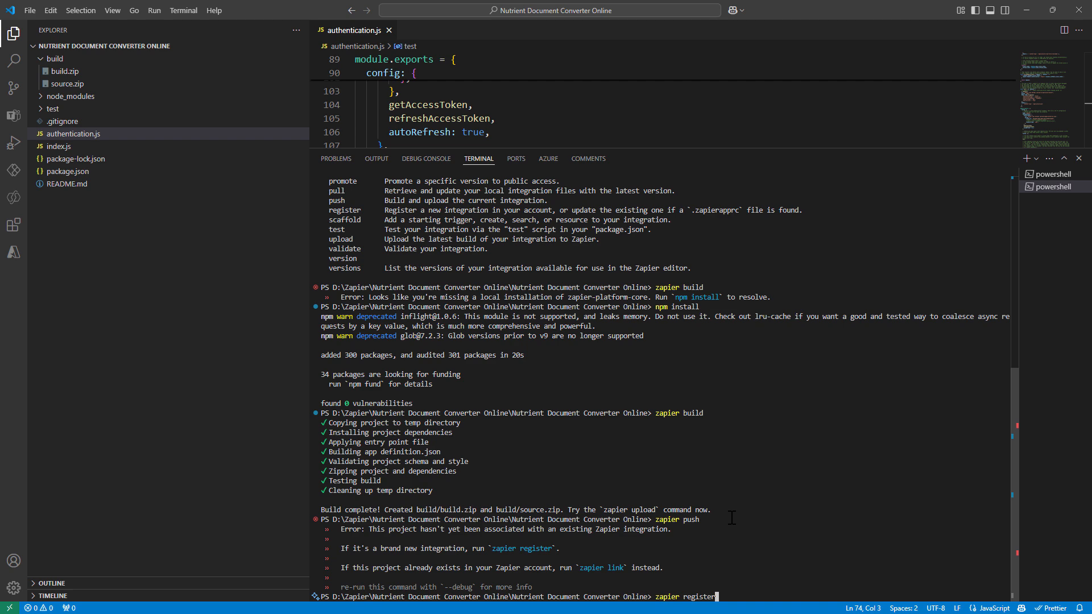
Run zapier register with title 'Nutrient Document Converter' and the pasted product description
key("Enter")
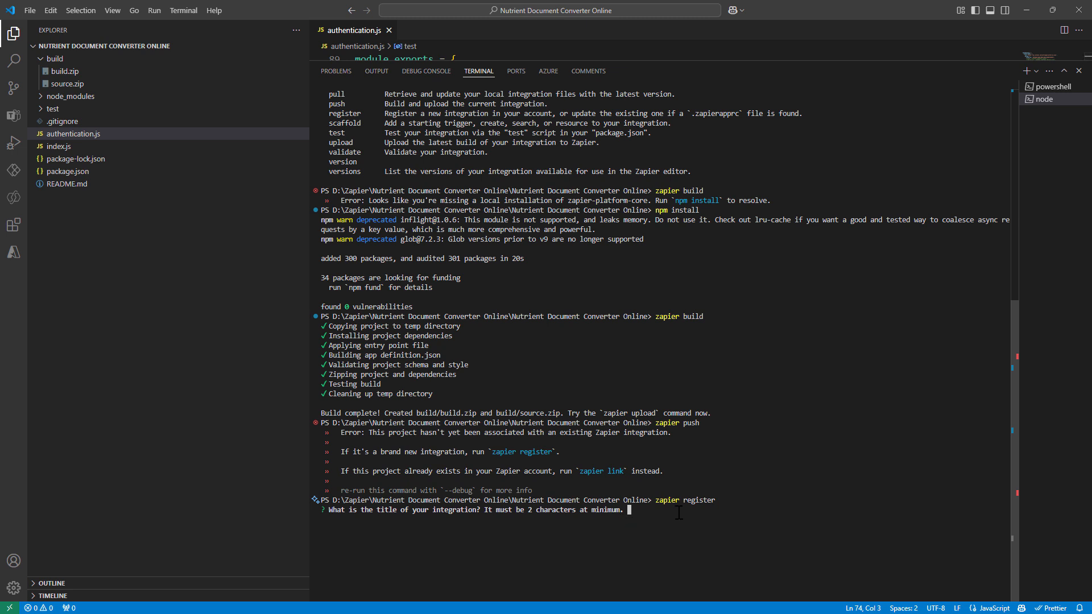
type("Nutr")
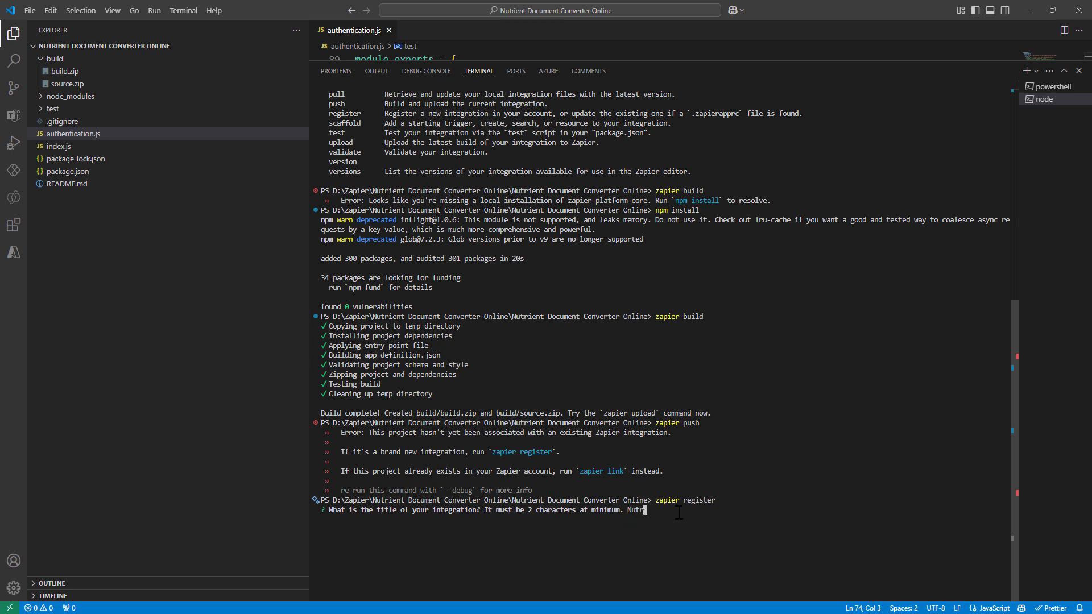
type("ient")
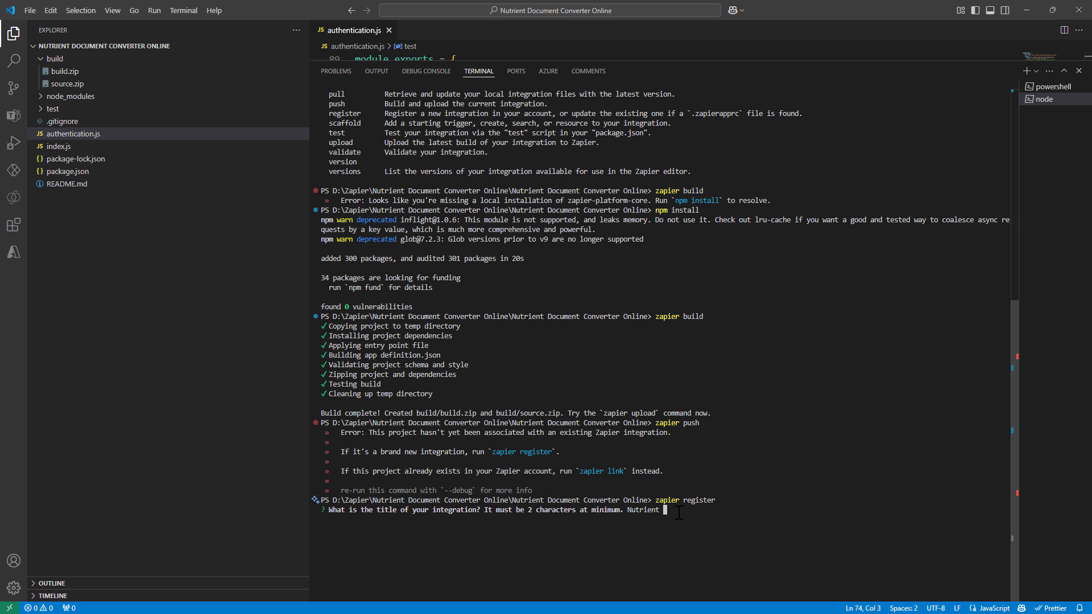
type("Document Converter")
type("Convert, Compress, Extract Text, Extract Key Value Pairs, Merge, Watermark, Secure and OCR files.")
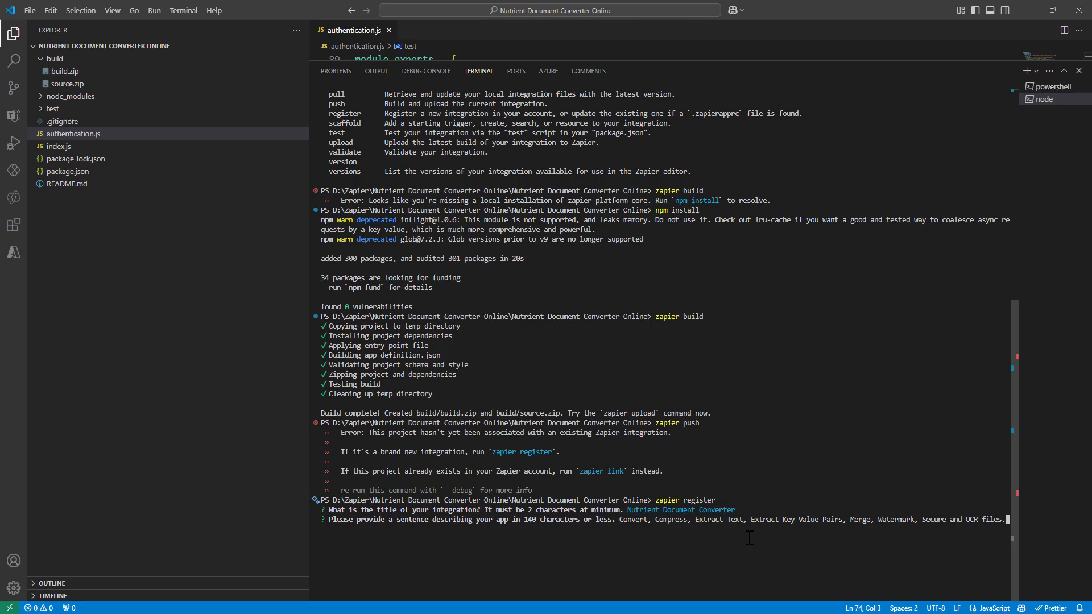
key("enter")
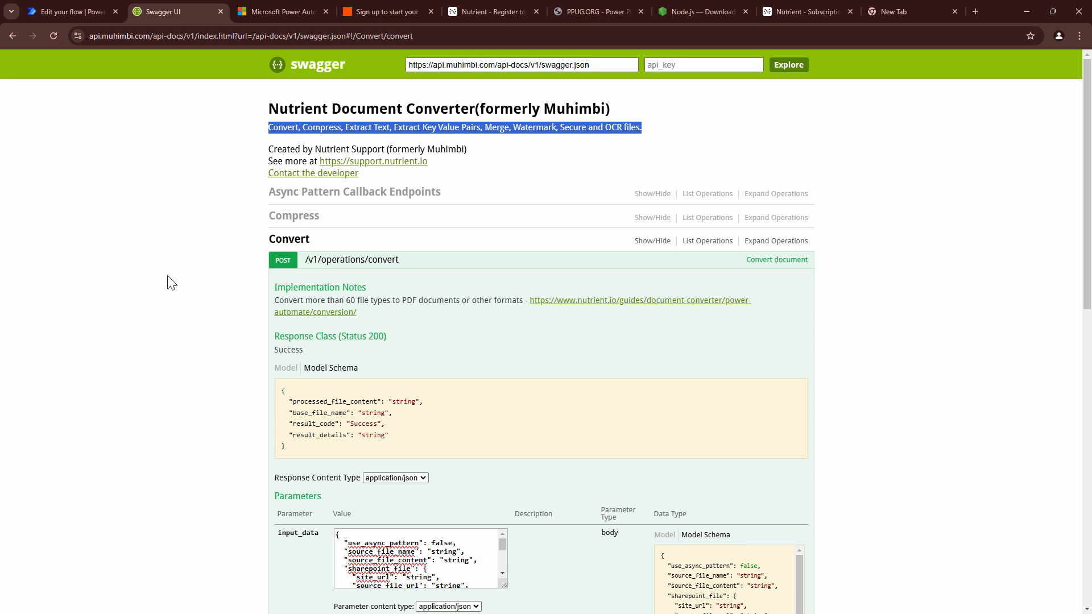
left_click(804, 11)
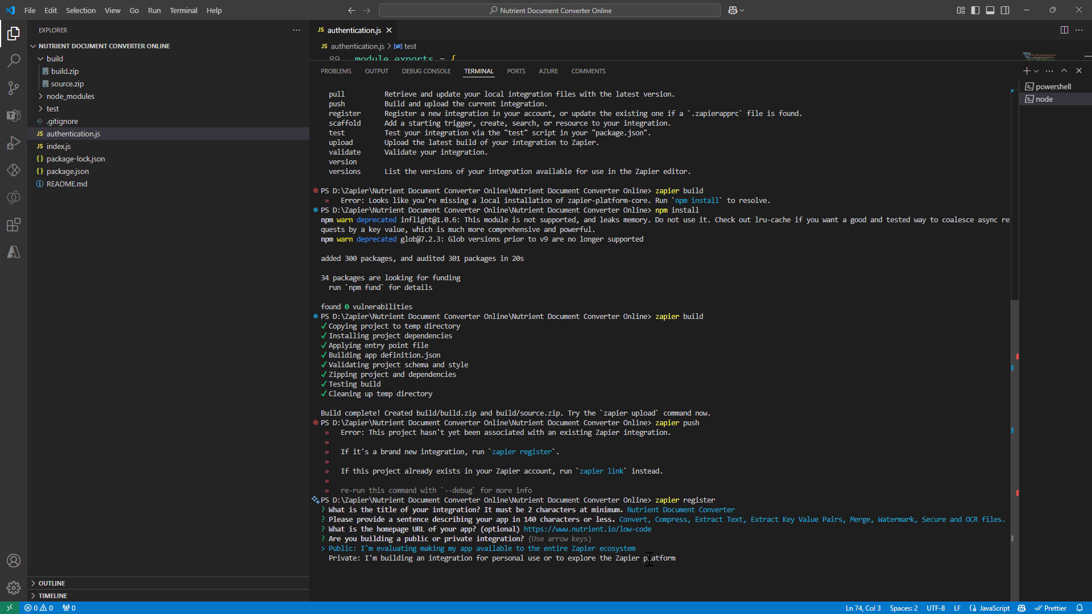
Answer register prompts: Private, employed by Nutrient, Contact Management category, Yes to updates
key("Down")
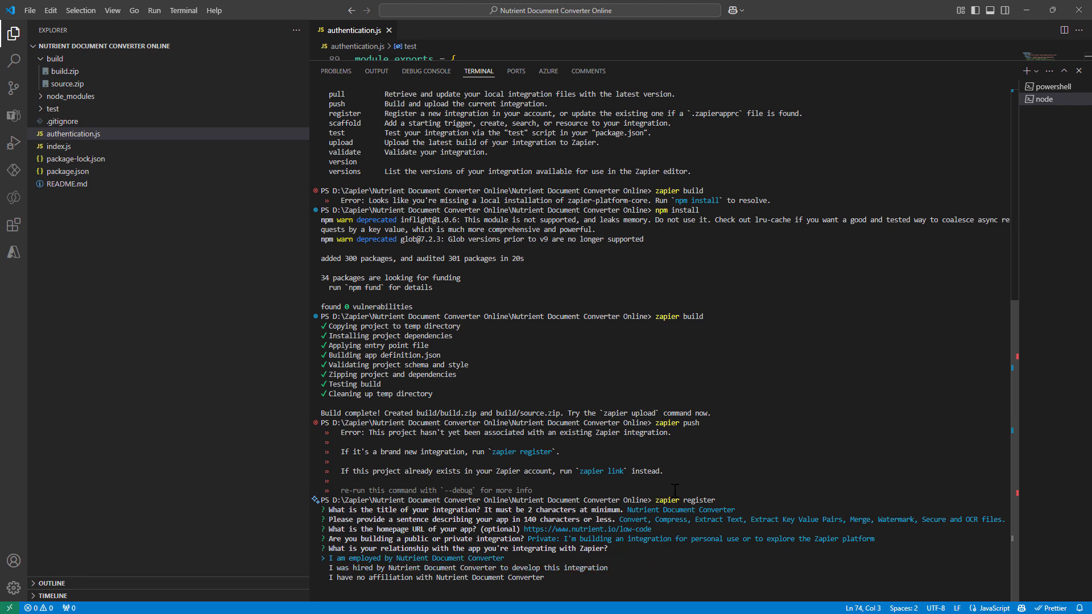
key("enter")
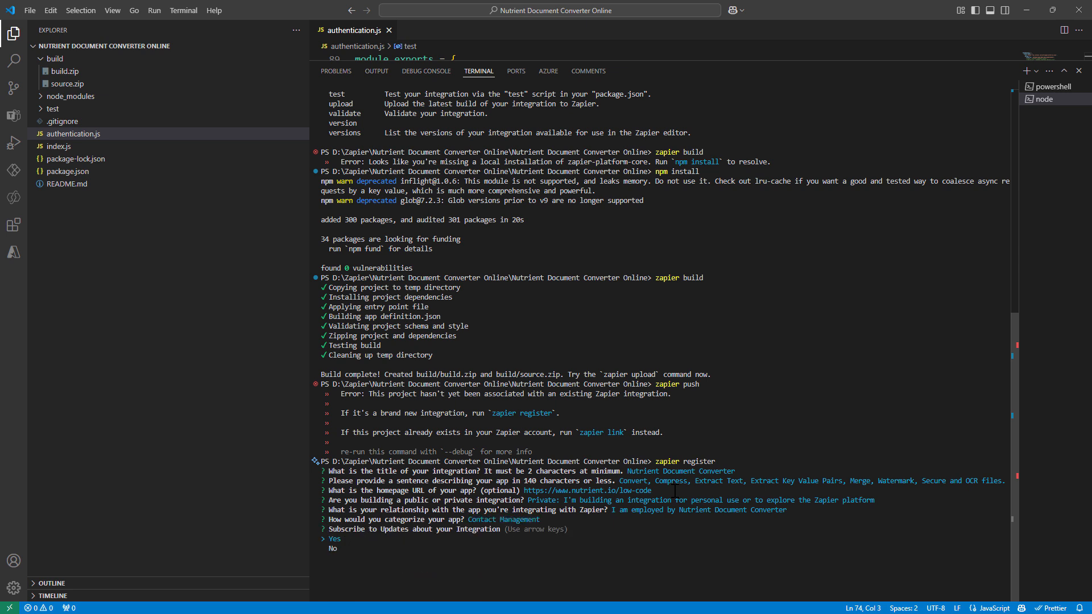
key("enter")
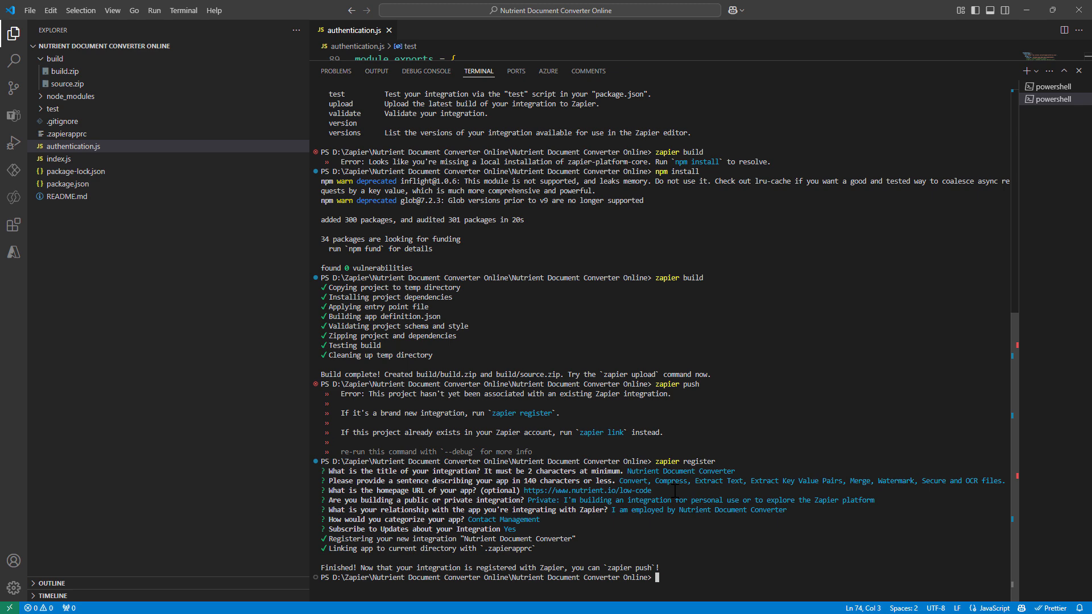
type("zapier push")
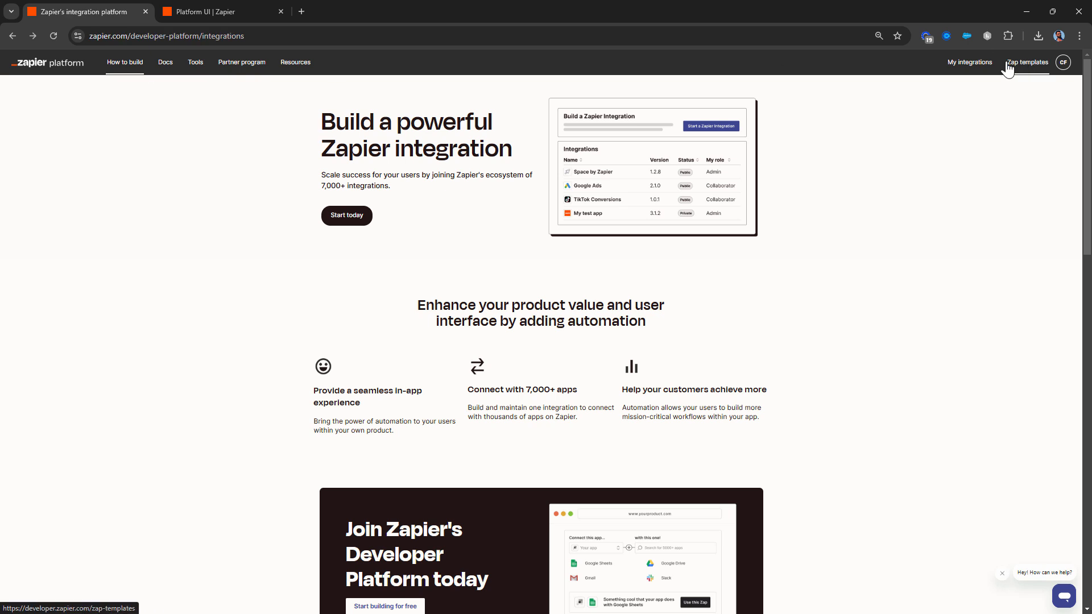
Confirm Nutrient Document Converter 1.0.0 is listed as private under My integrations, then open a new tab
left_click(968, 62)
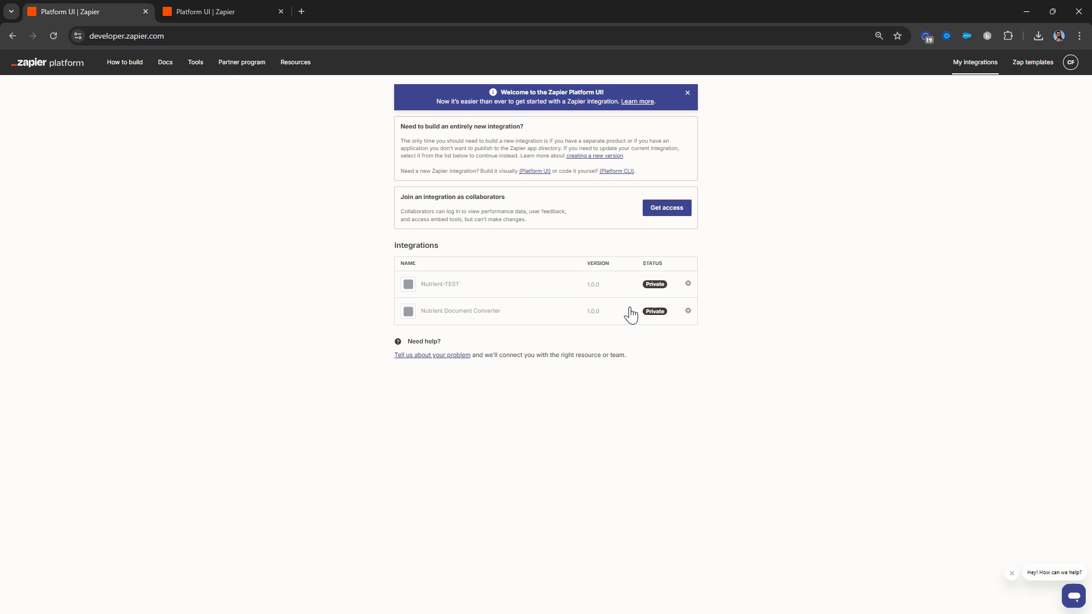
mouse_move(434, 325)
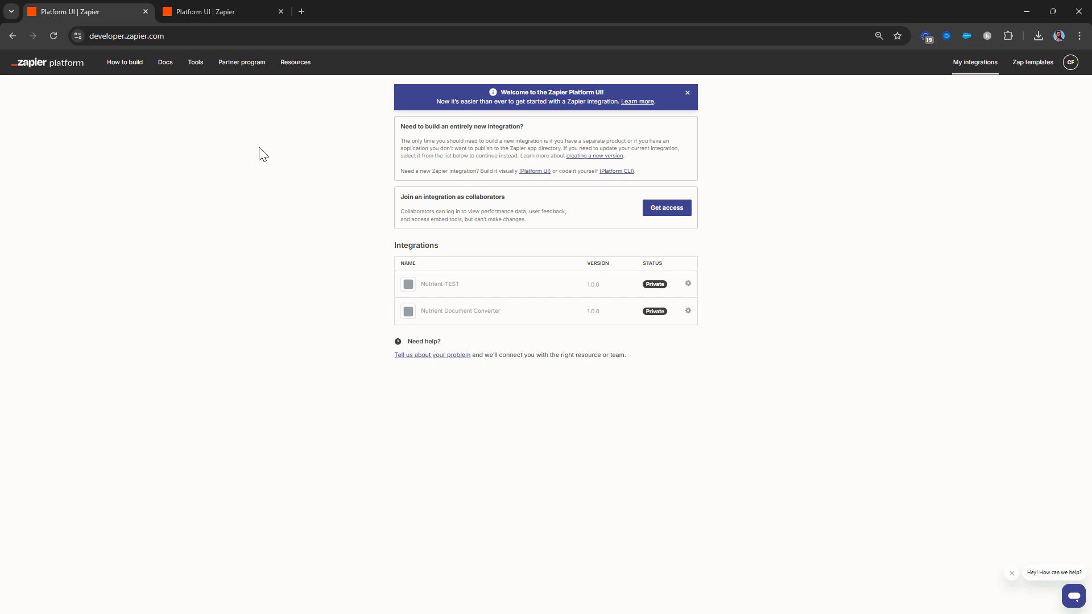
left_click(222, 12)
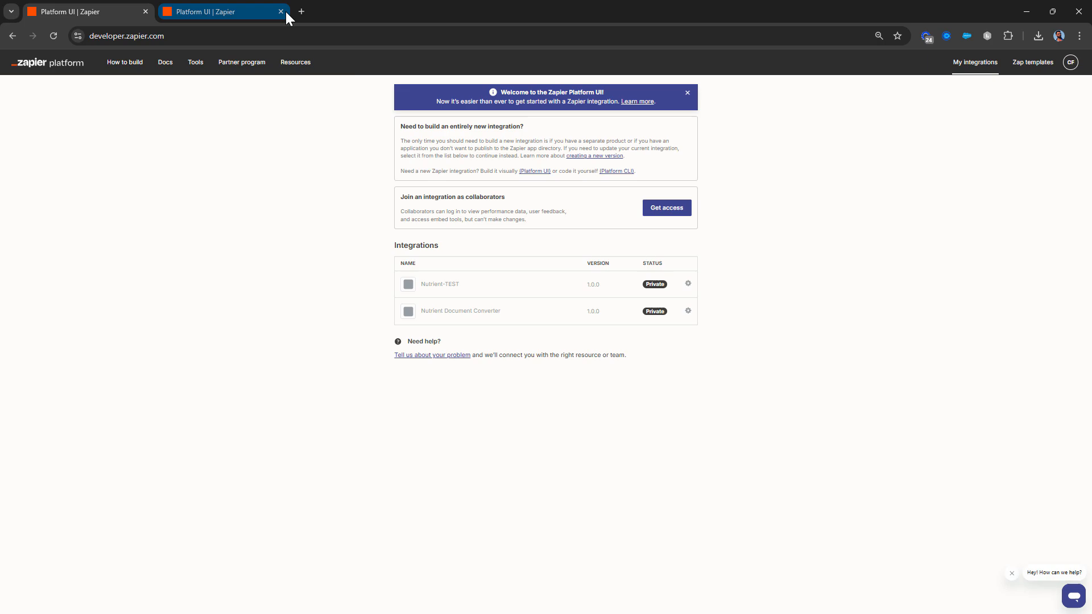
left_click(300, 12)
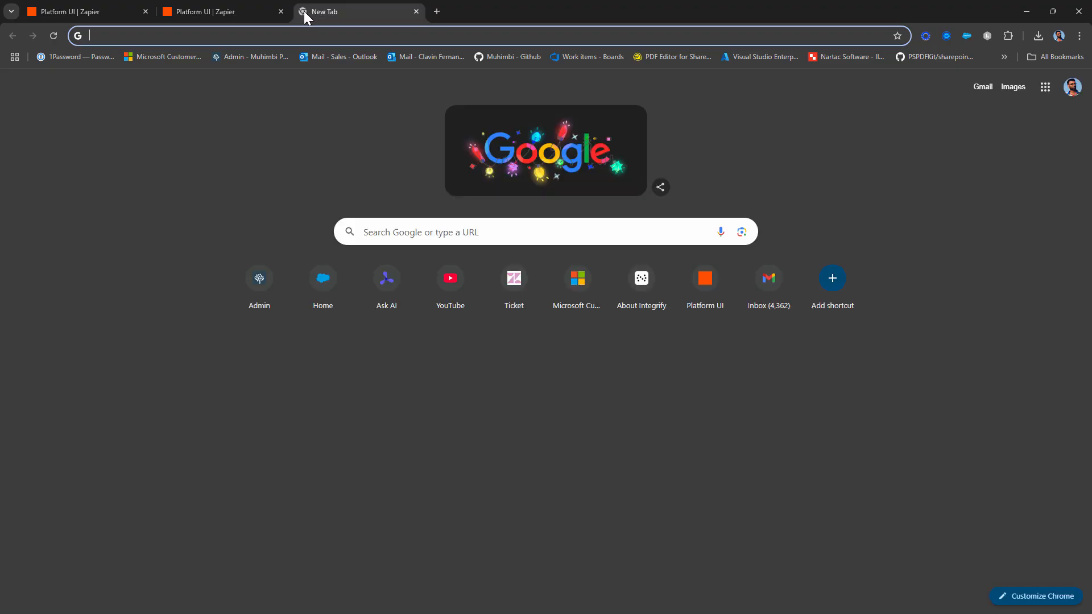
Create a new Zap at zapier.com/app using Schedule by Zapier's daily trigger event
type("zapier.com/app/")
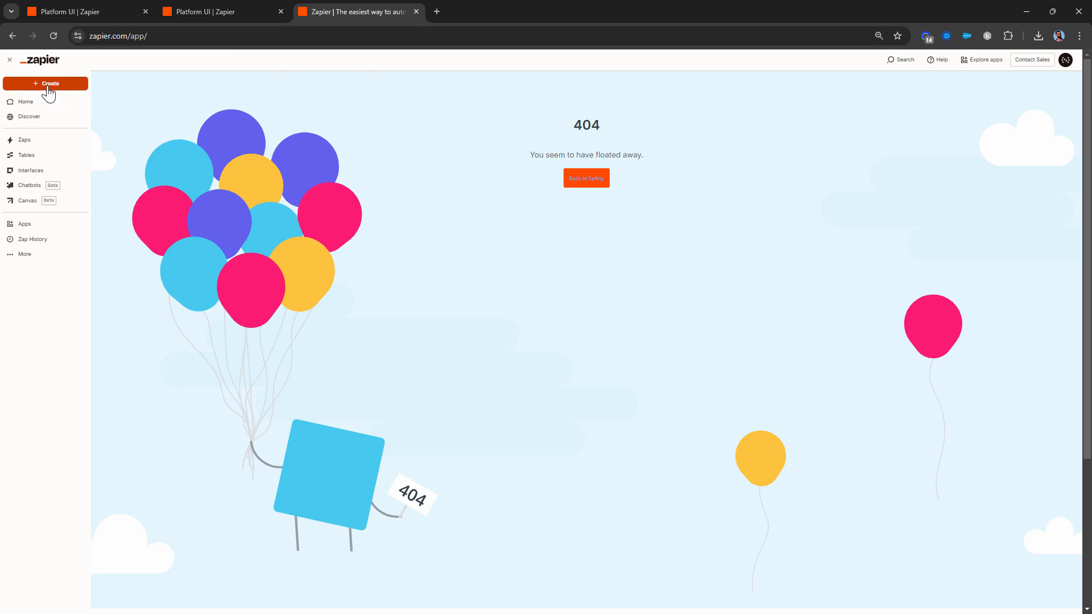
left_click(49, 83)
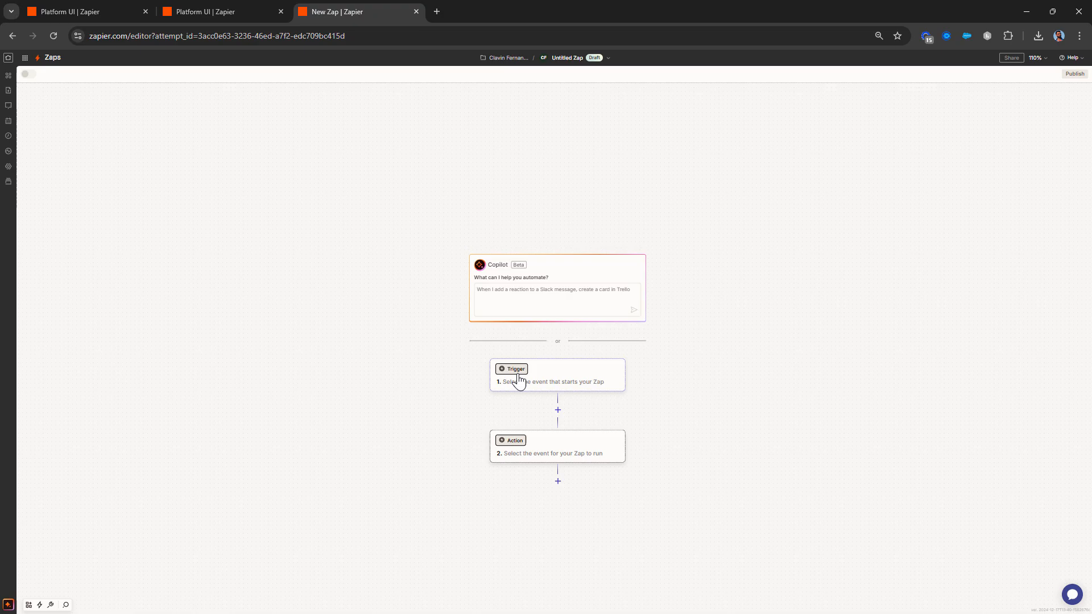
left_click(512, 374)
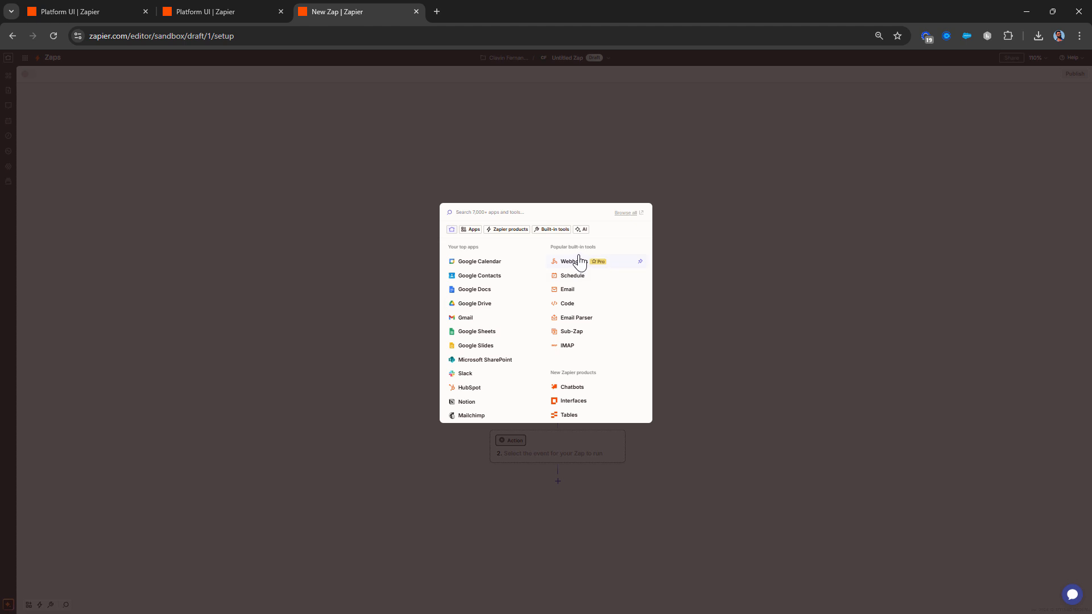
left_click(571, 276)
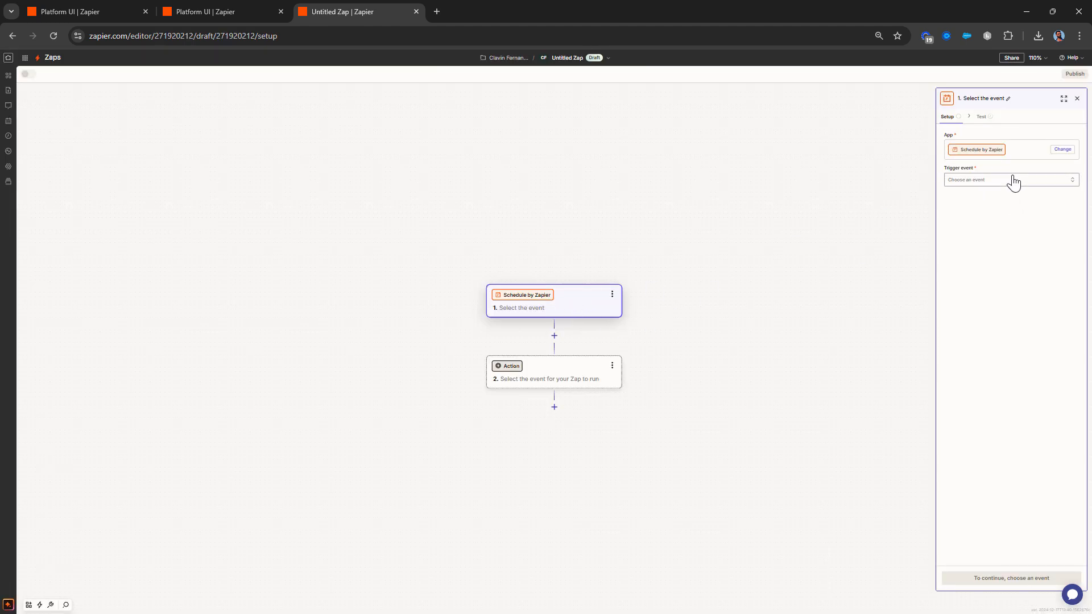
left_click(1009, 180)
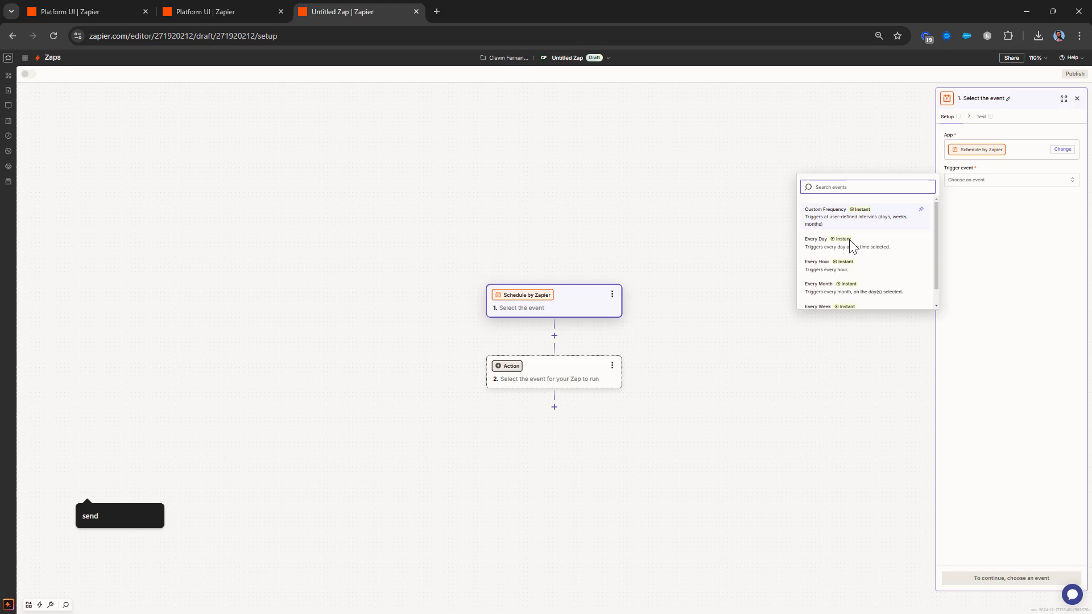
left_click(818, 283)
type("Nutrient")
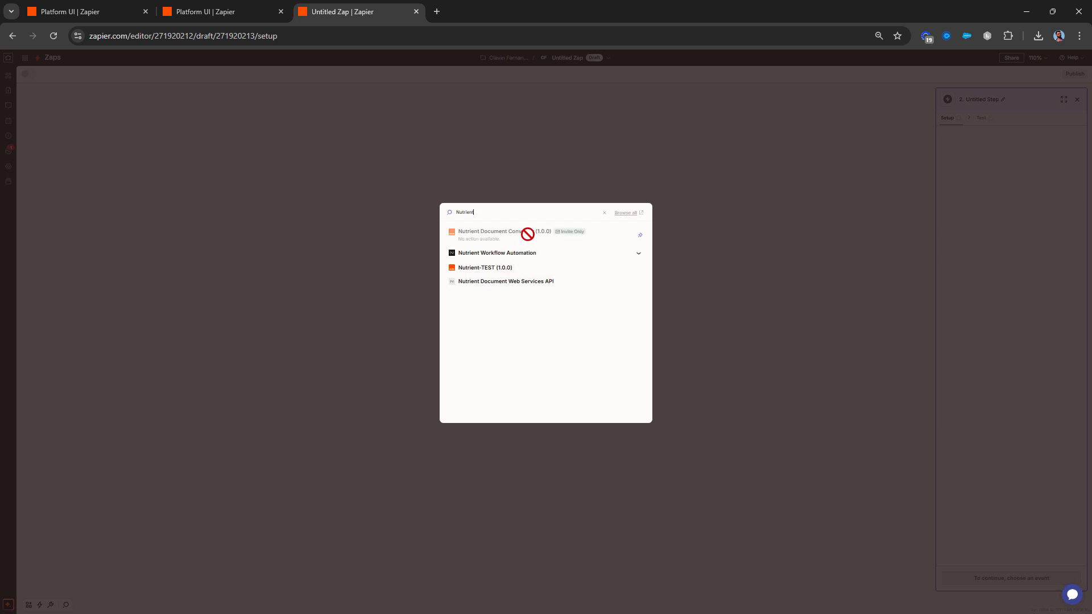
mouse_move(510, 284)
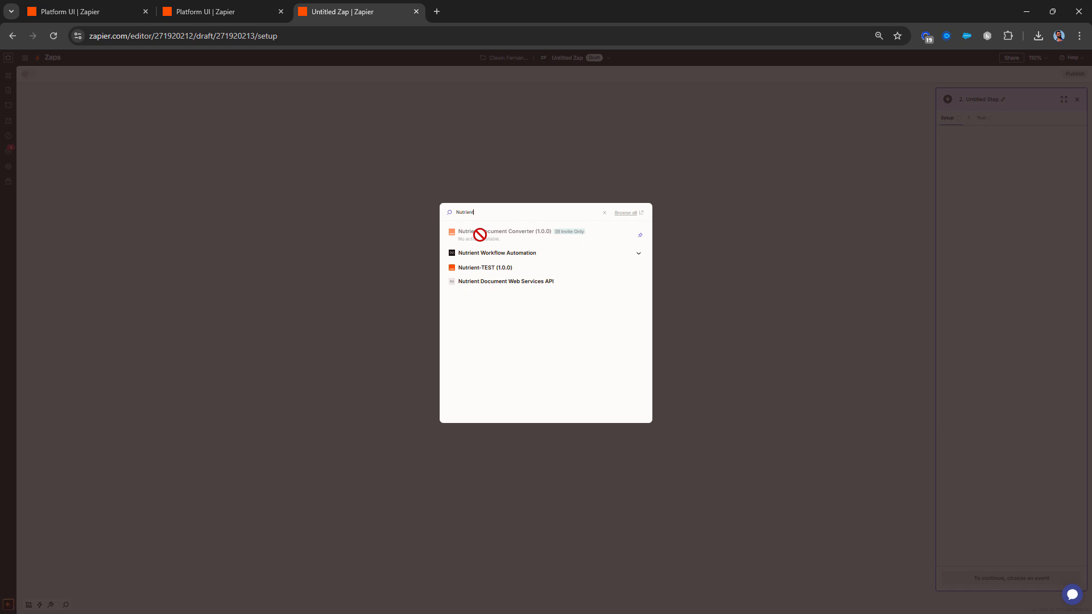
mouse_move(567, 250)
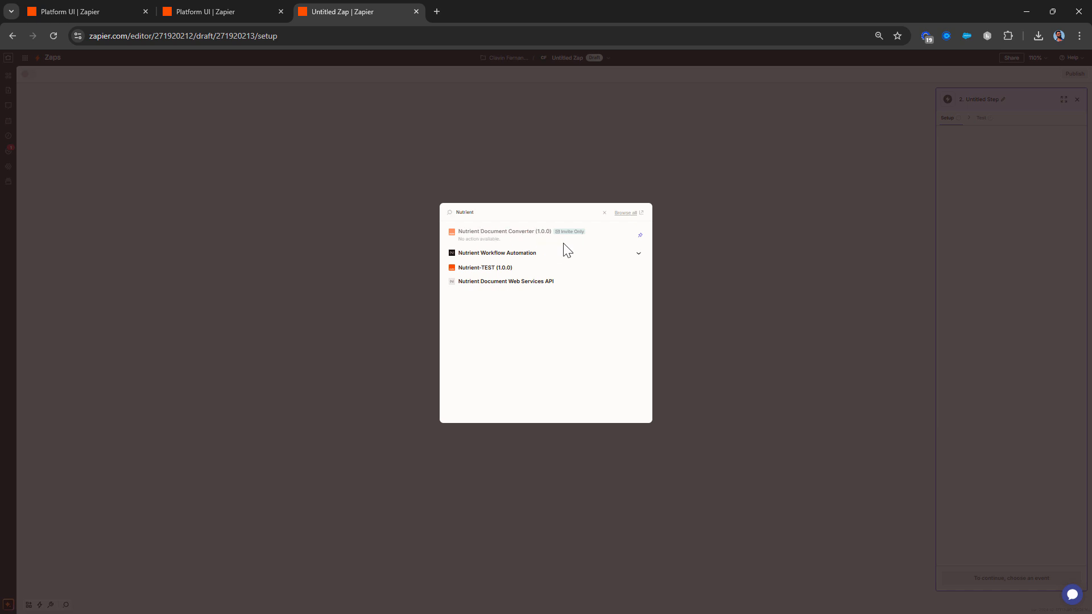
mouse_move(466, 249)
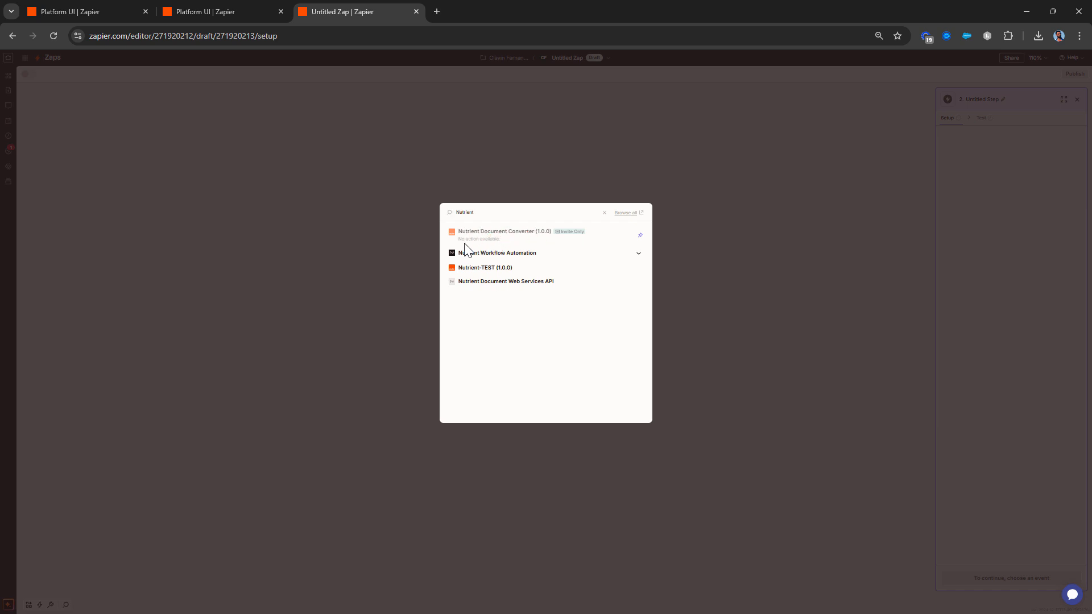
mouse_move(488, 251)
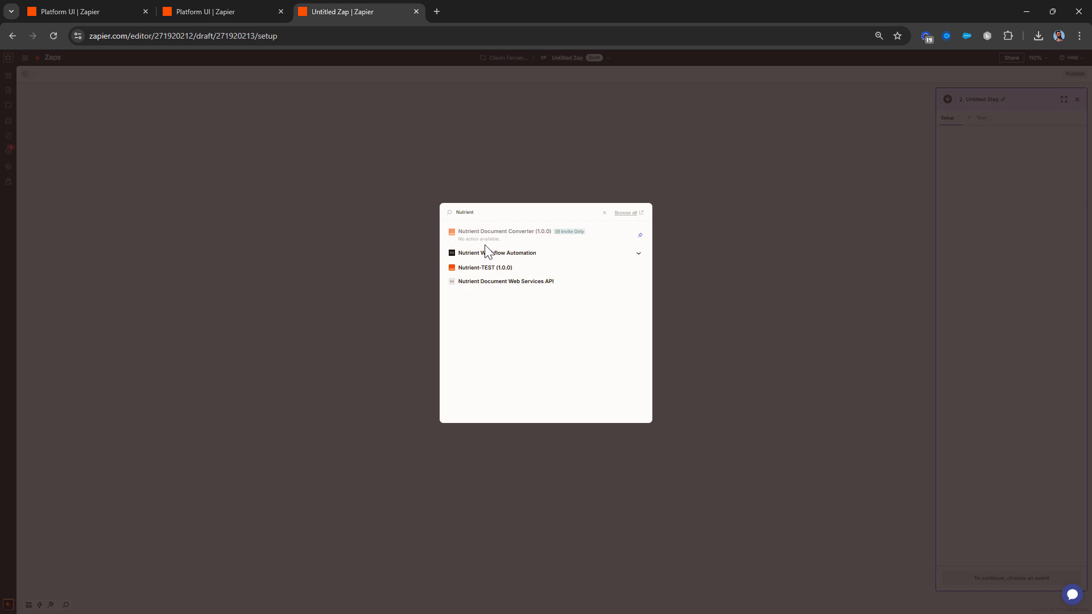